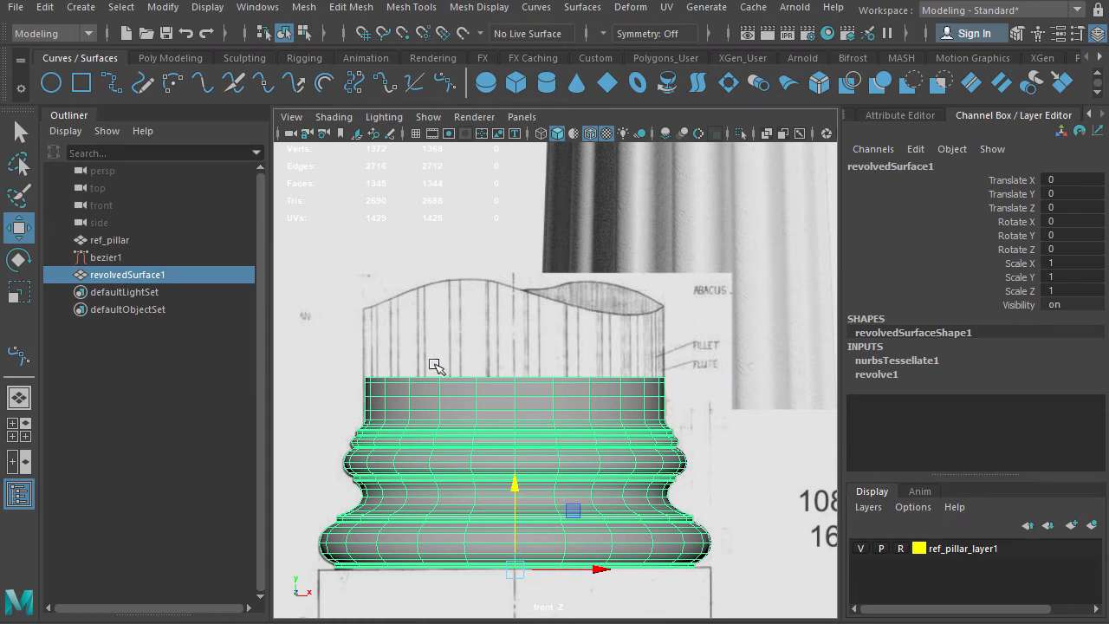
pyautogui.moveTo(372, 416)
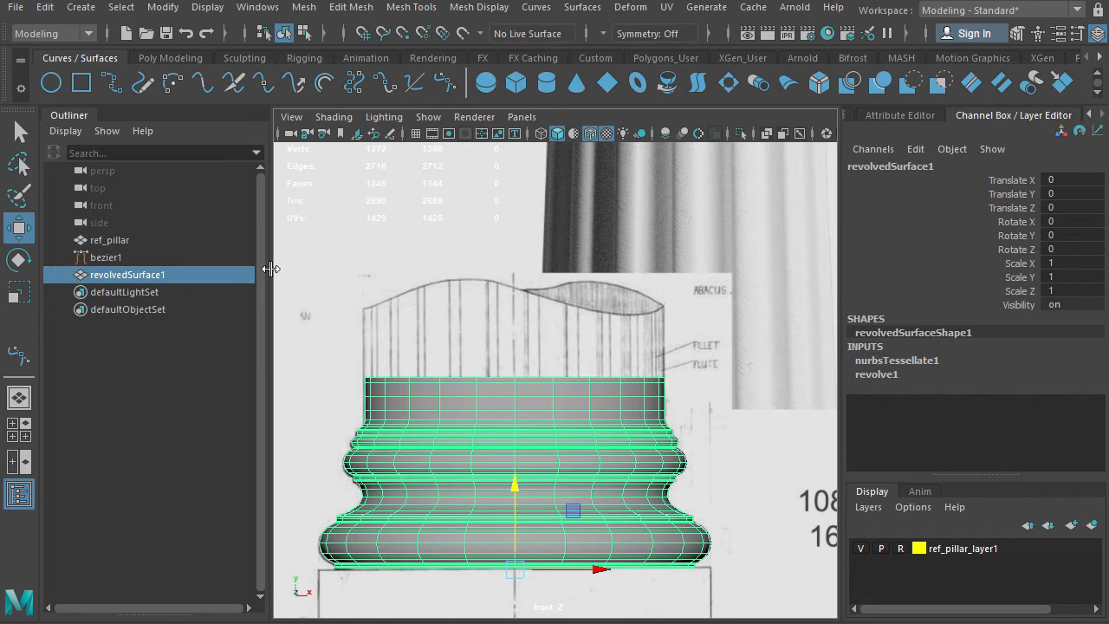
pyautogui.moveTo(197, 315)
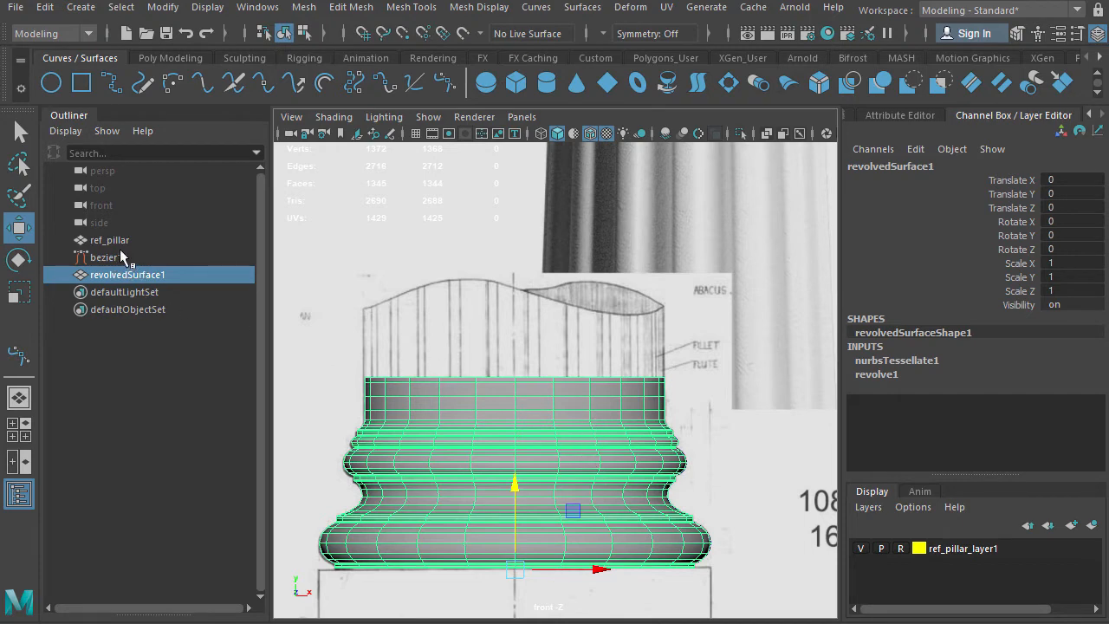
# Step: Select the bezier1 profile curve in the Outliner rather than the revolved base surface
pyautogui.click(105, 256)
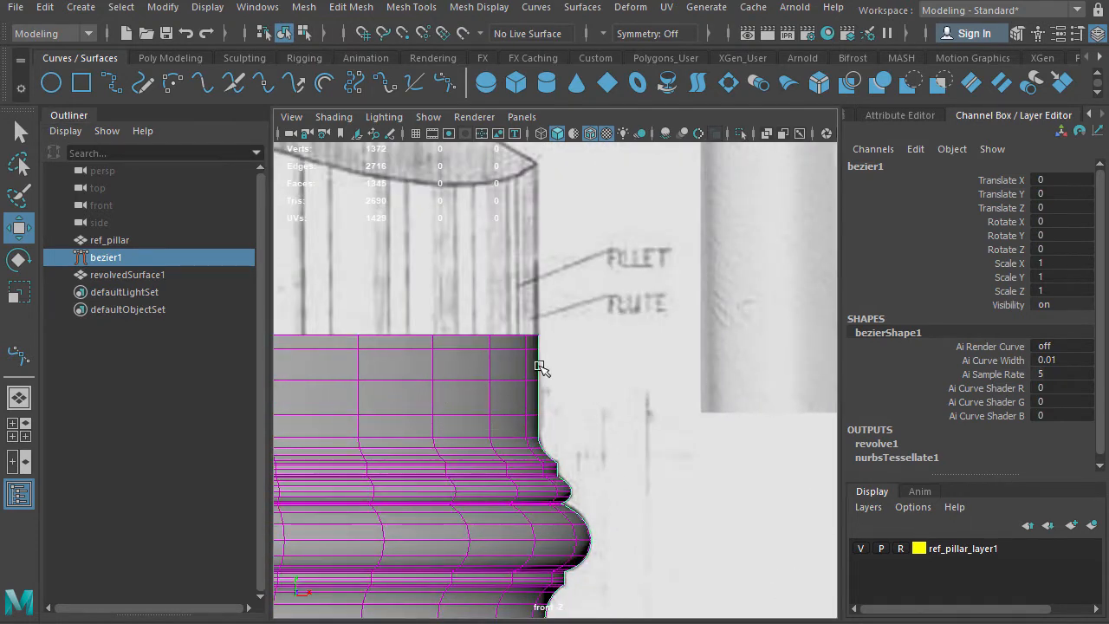
# Step: Enter control-vertex editing on bezier1 and move its top CVs up to form a tall shaft
pyautogui.rightClick(537, 364)
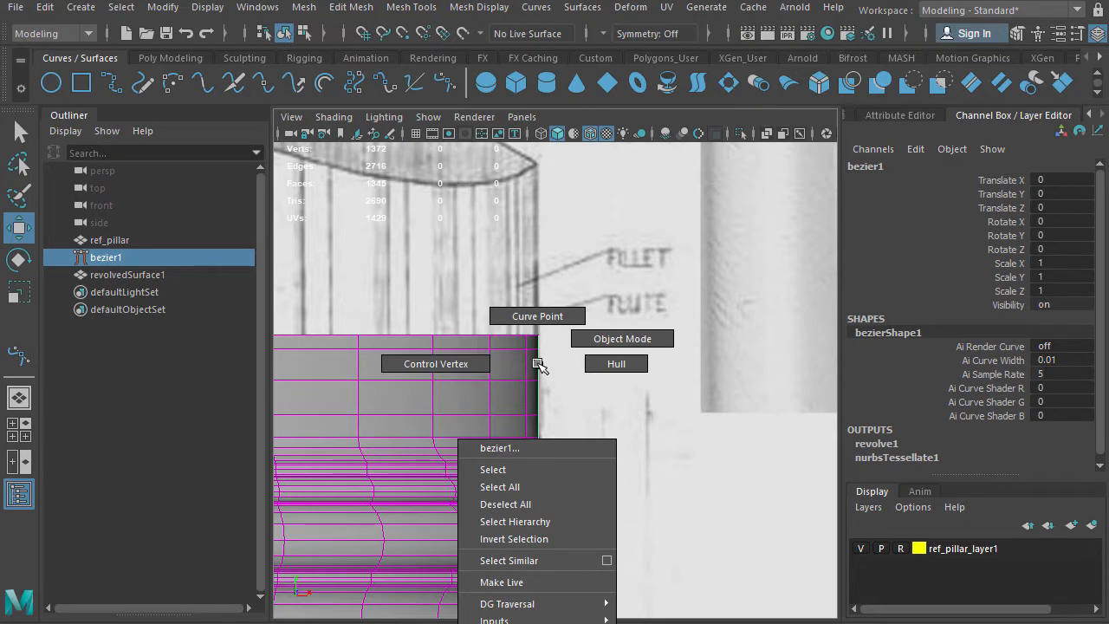
pyautogui.moveTo(436, 364)
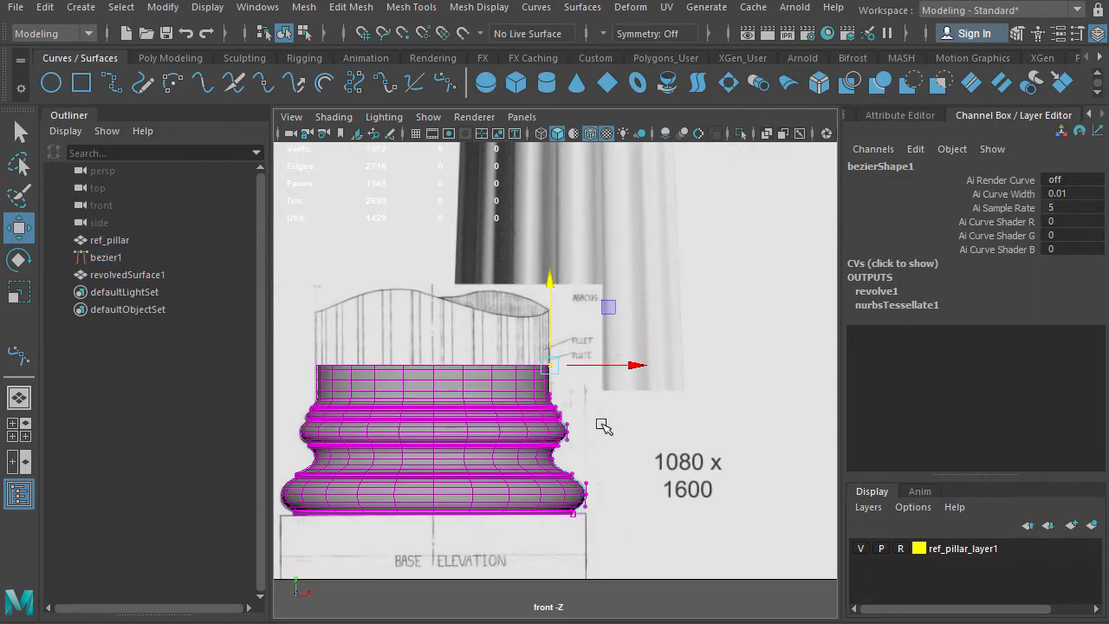
pyautogui.scroll(-3)
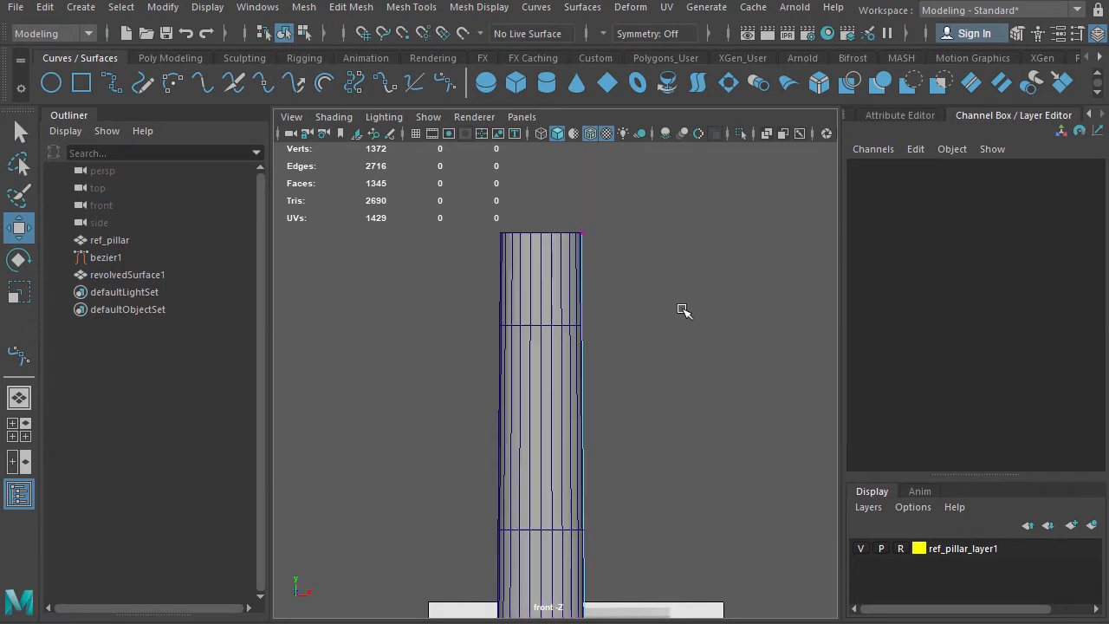
pyautogui.moveTo(585, 291)
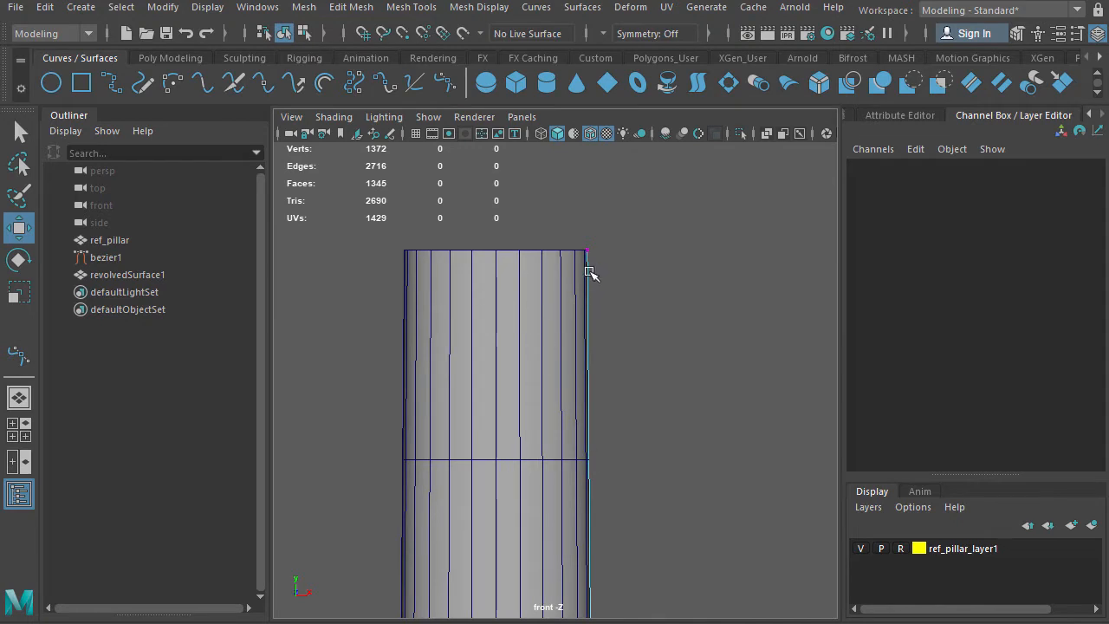
# Step: Return bezier1 to Object Mode and zoom out to show the whole column
pyautogui.rightClick(589, 271)
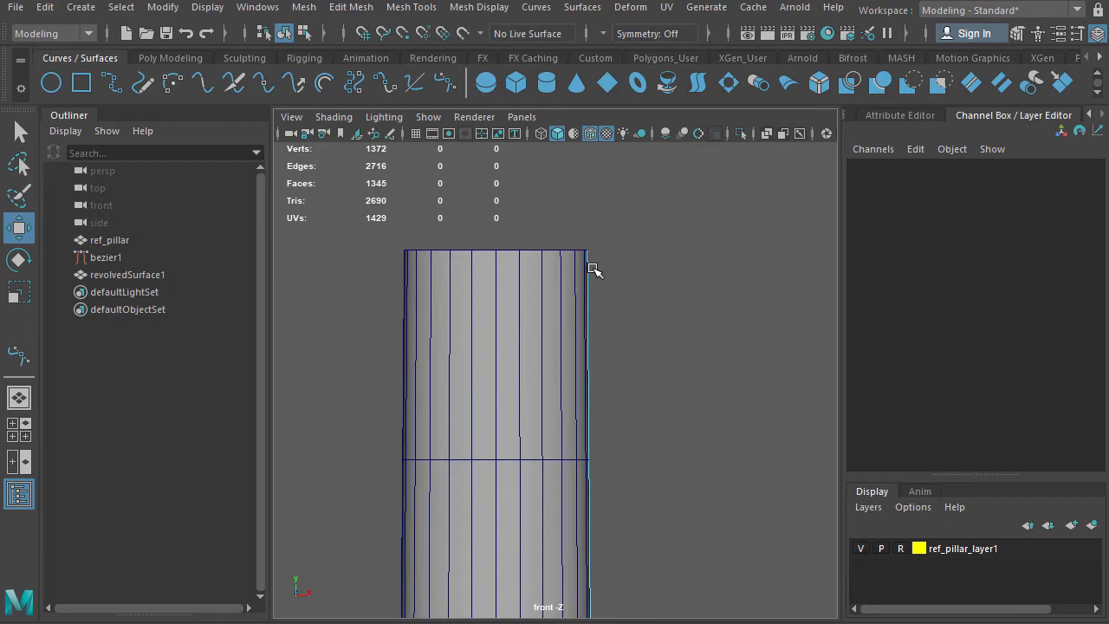
pyautogui.moveTo(667, 585)
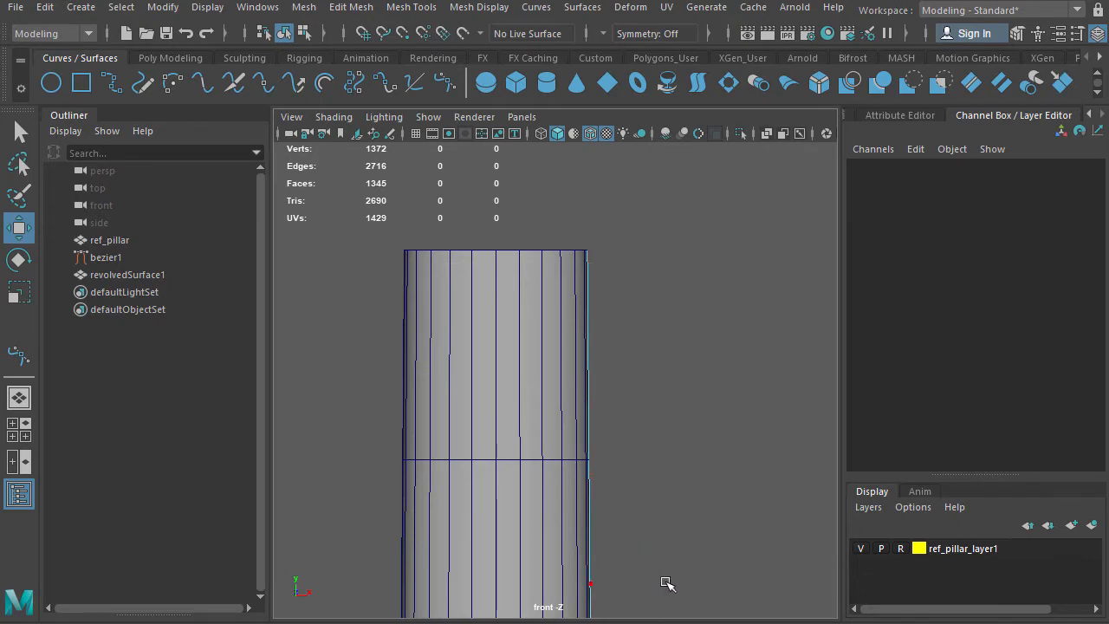
pyautogui.moveTo(683, 579)
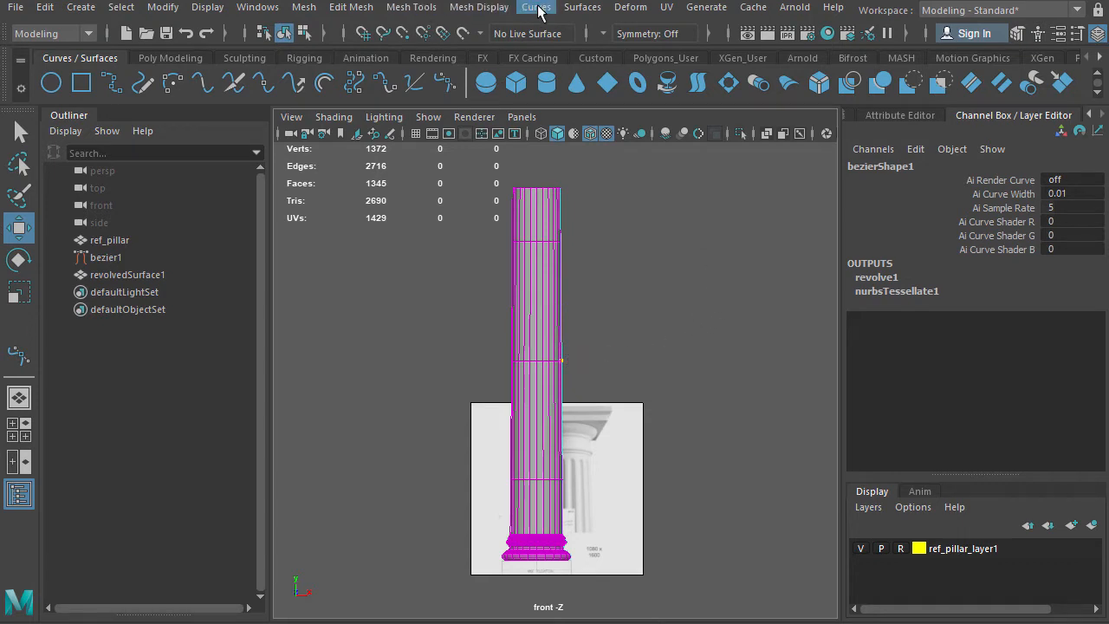
# Step: Fit a B-spline to the profile and pull its top vertex inward to taper the shaft
pyautogui.click(535, 7)
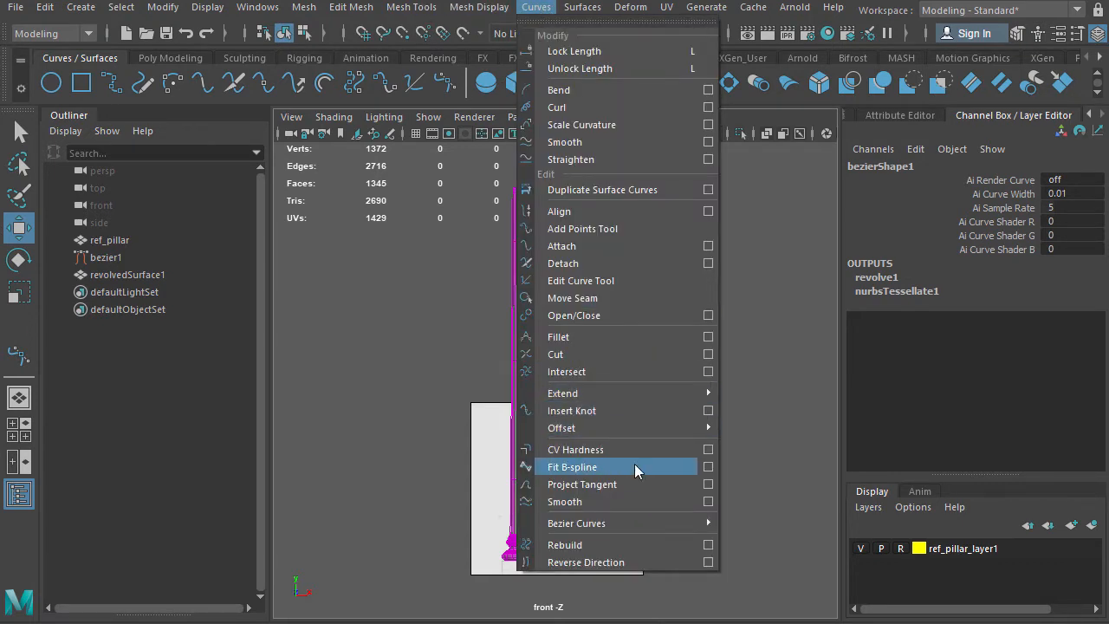
pyautogui.moveTo(593, 371)
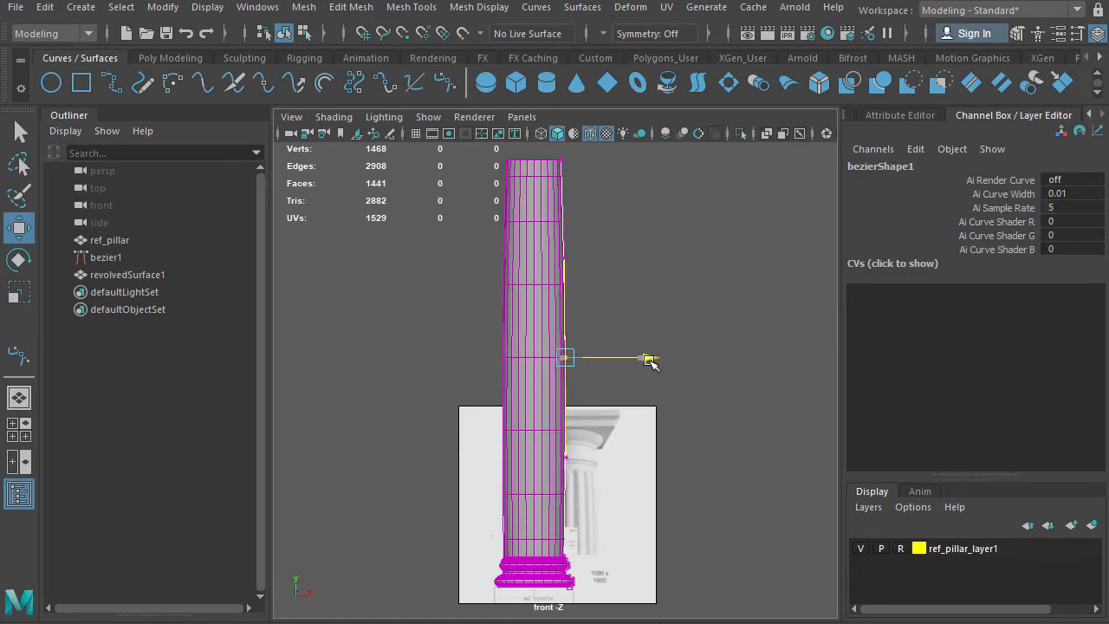
pyautogui.moveTo(649, 359); pyautogui.dragTo(641, 359)
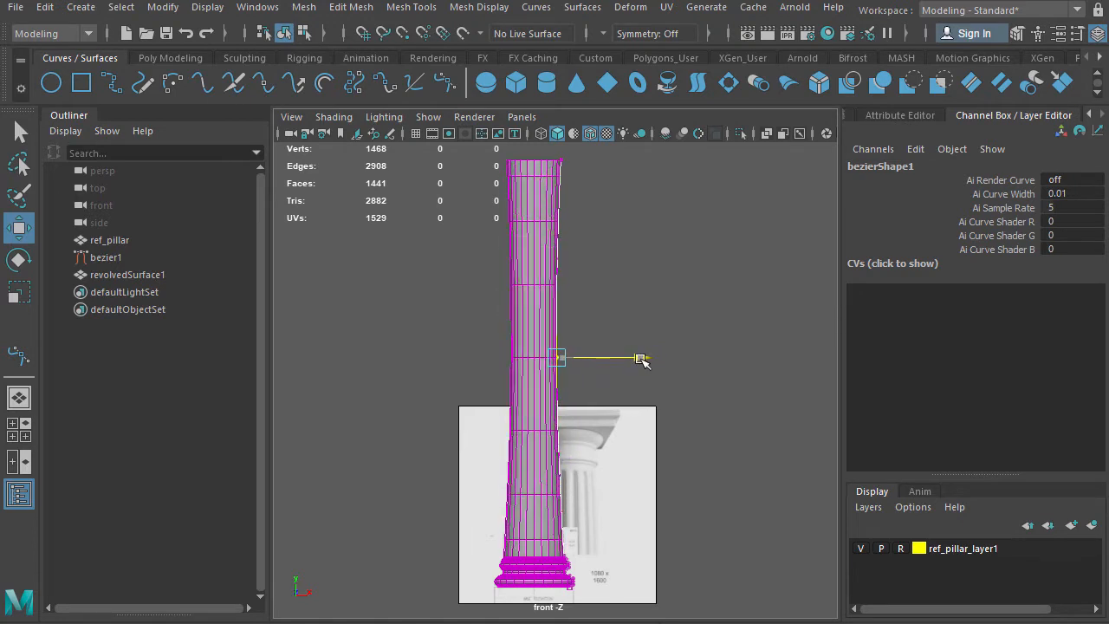
pyautogui.moveTo(641, 357); pyautogui.dragTo(627, 357)
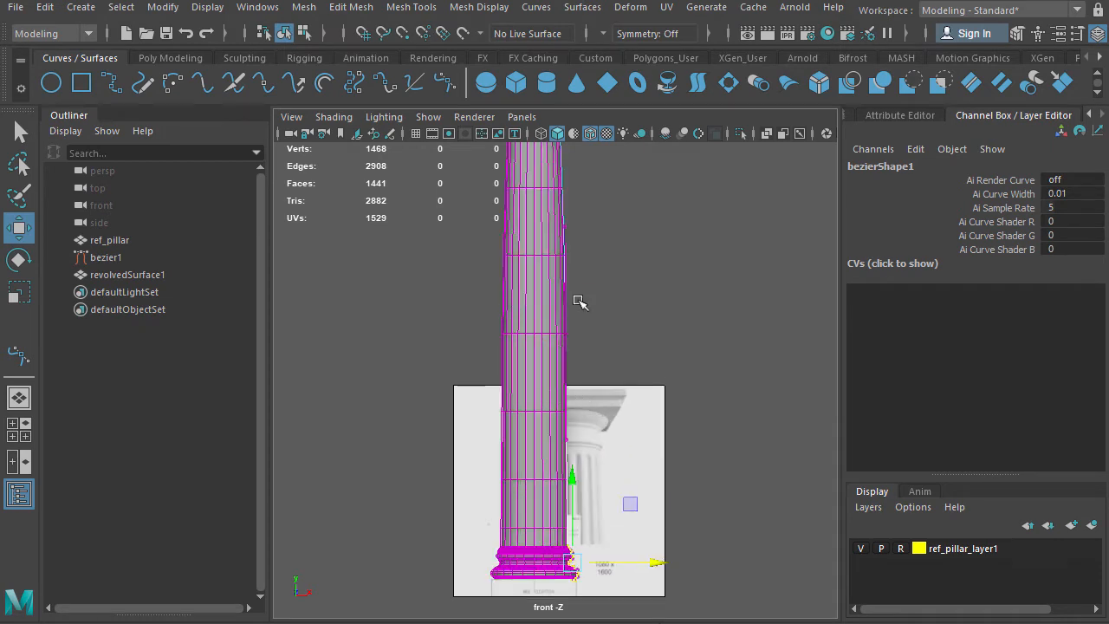
pyautogui.moveTo(605, 290)
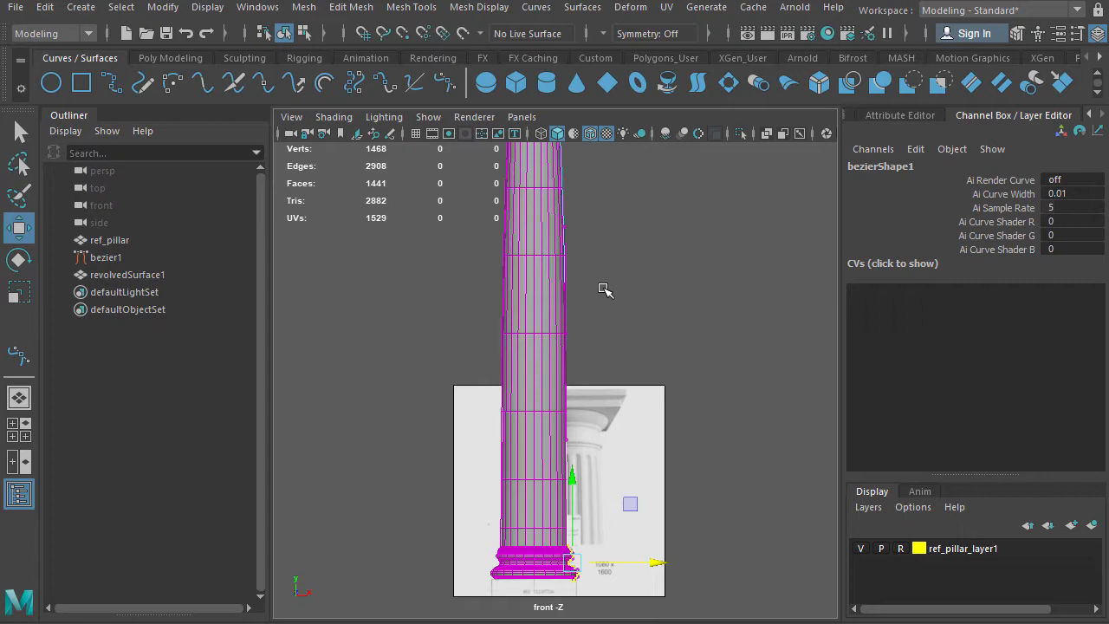
pyautogui.moveTo(596, 351)
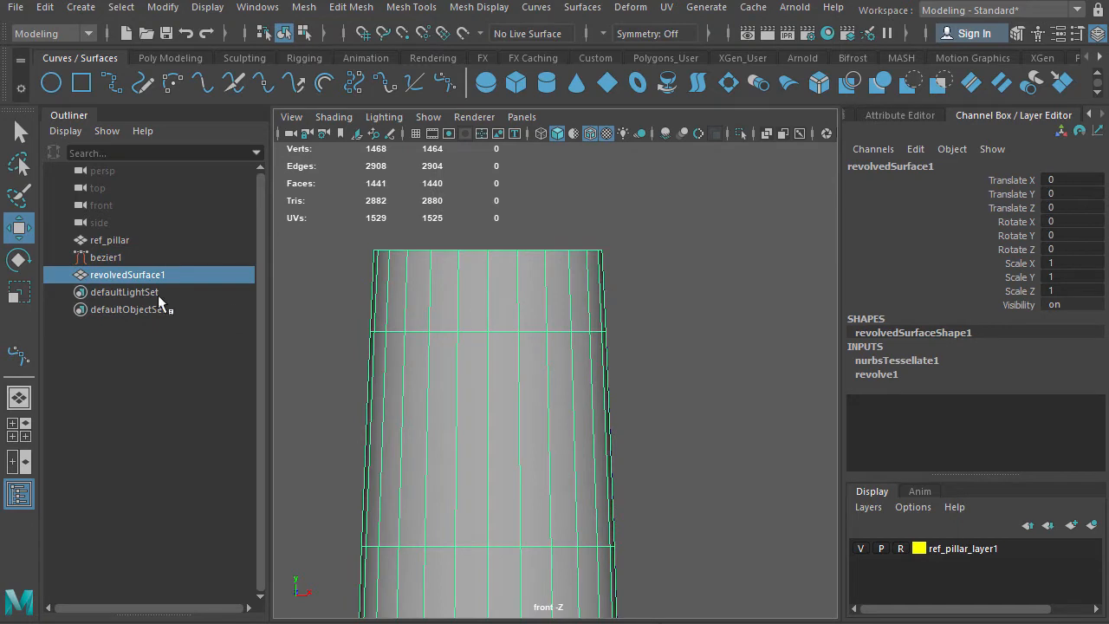
pyautogui.moveTo(478, 309)
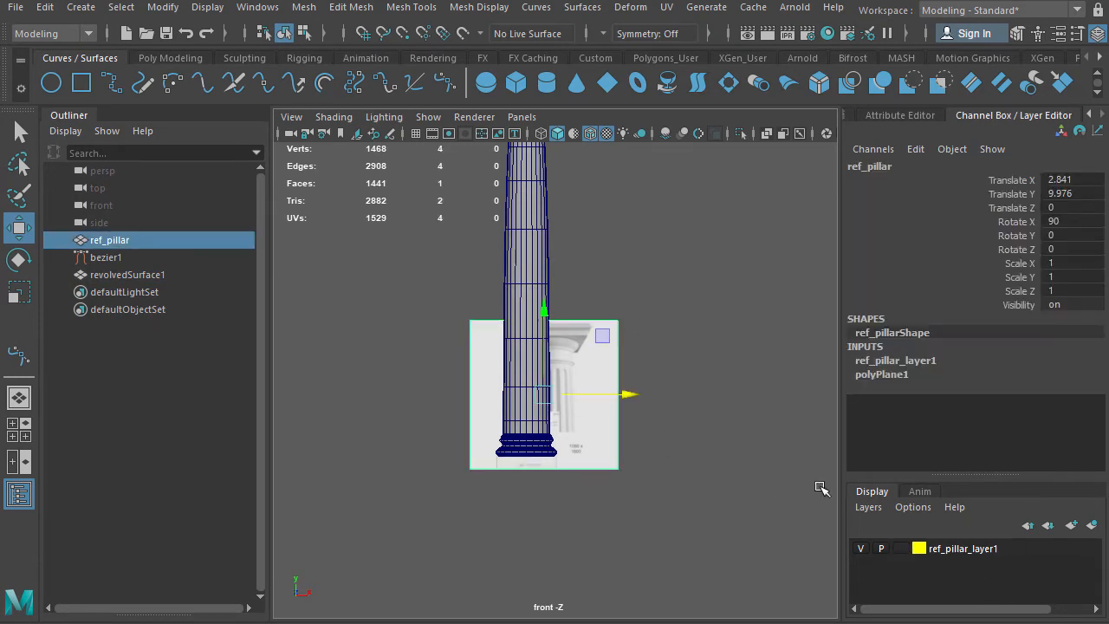
# Step: Freeze the ref_pillar image plane's transformations so translation and rotation read zero
pyautogui.click(880, 547)
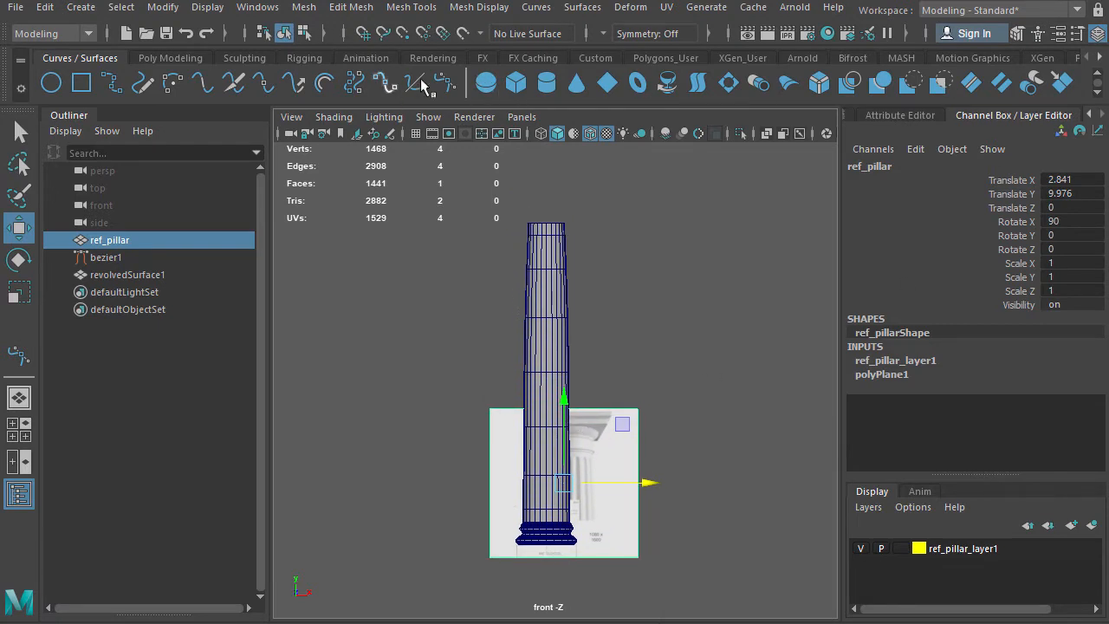
pyautogui.click(170, 59)
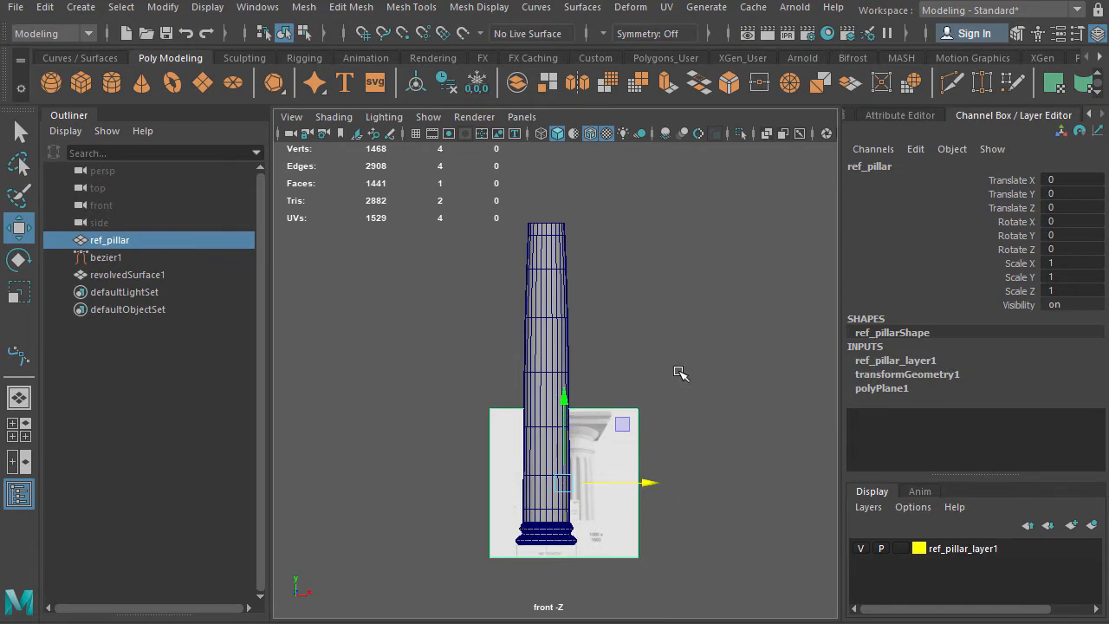
# Step: Move ref_pillar up until the drawn capital sits over the shaft top, then save the scene
pyautogui.moveTo(563, 397); pyautogui.dragTo(563, 333)
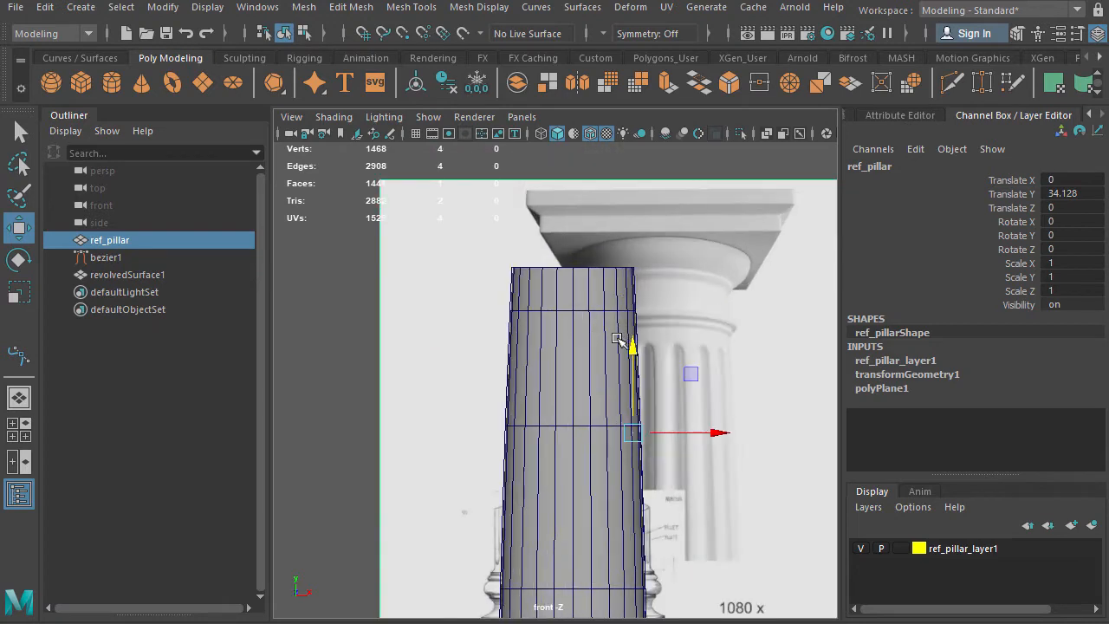
pyautogui.moveTo(632, 433); pyautogui.dragTo(633, 364)
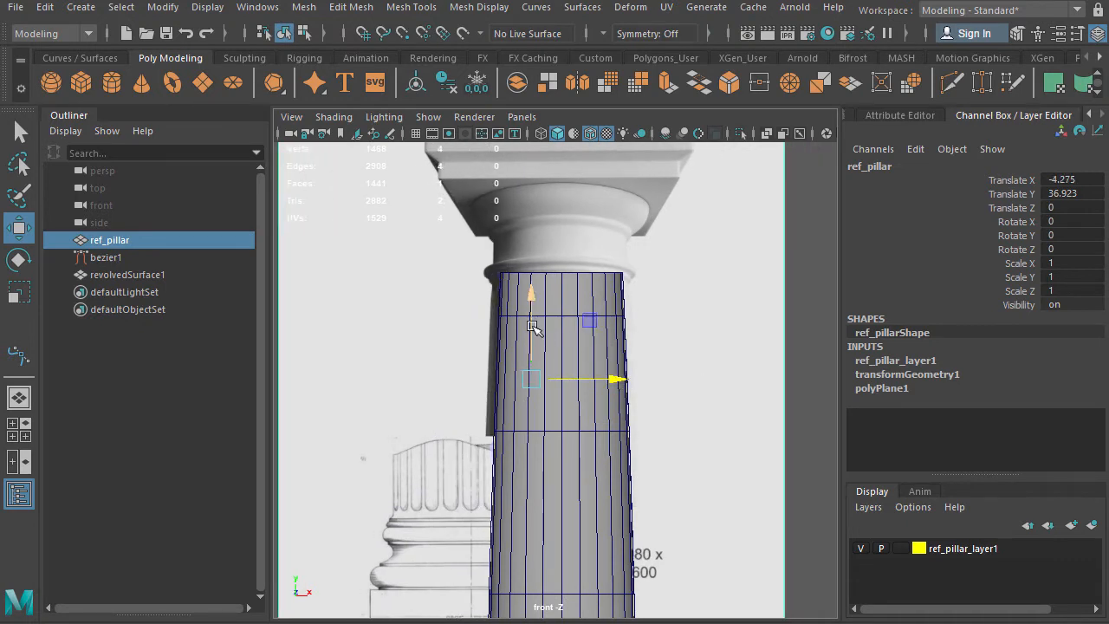
pyautogui.moveTo(530, 295); pyautogui.dragTo(531, 286)
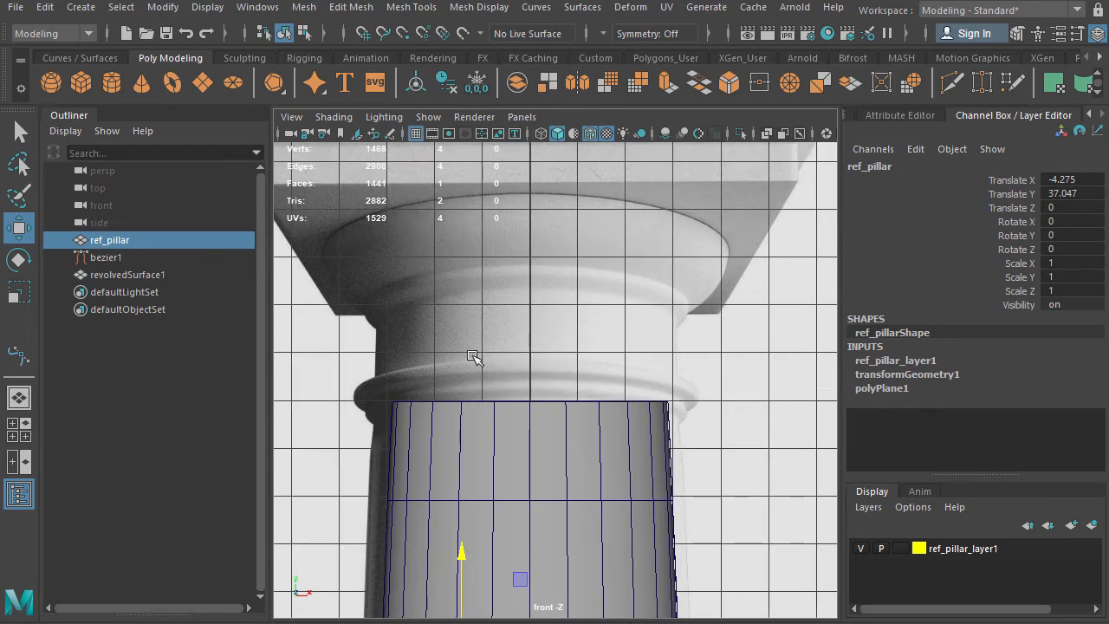
pyautogui.moveTo(392, 435)
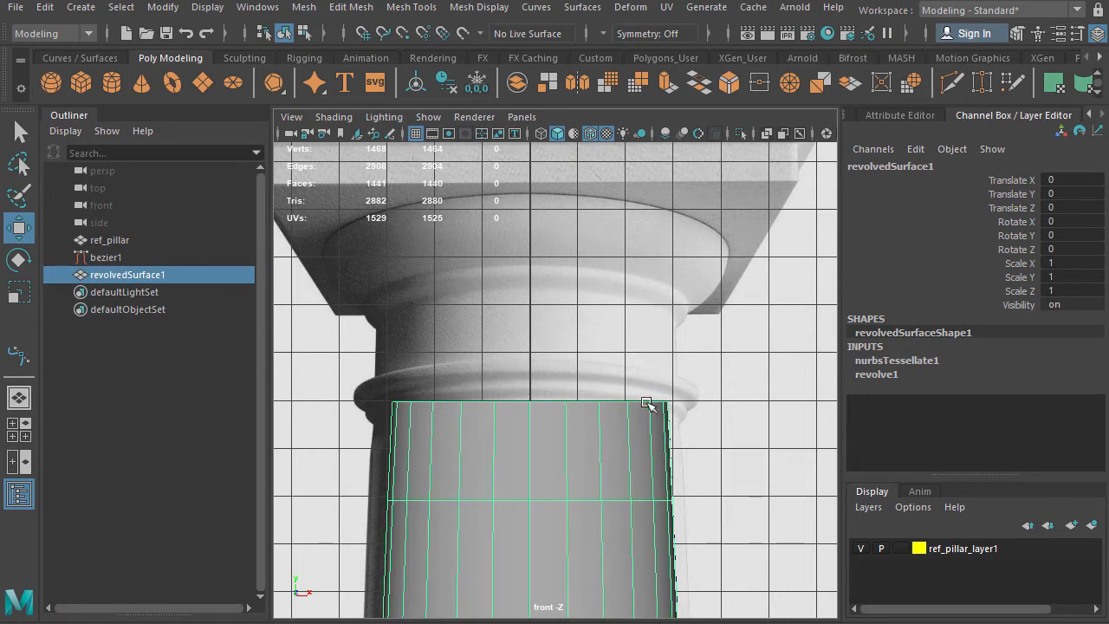
pyautogui.moveTo(430, 388)
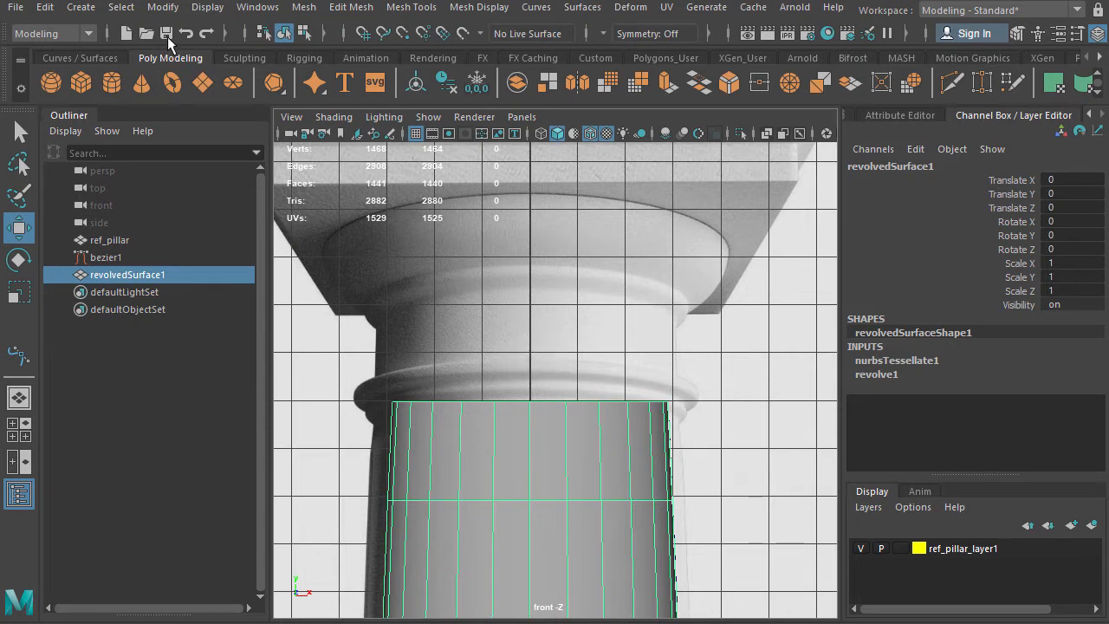
pyautogui.click(80, 57)
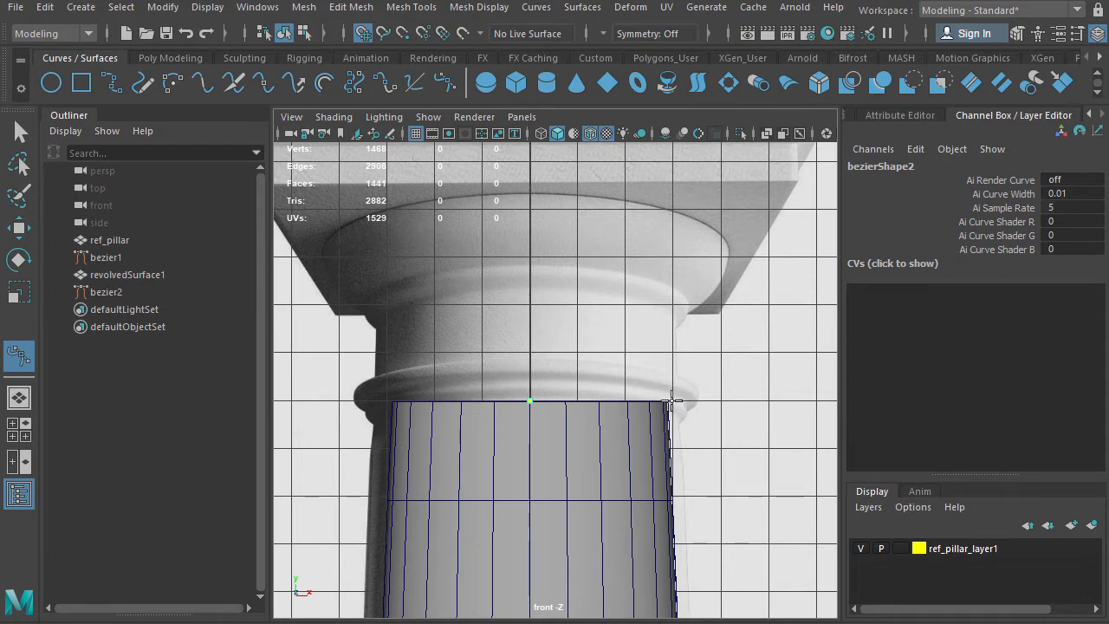
pyautogui.moveTo(684, 398)
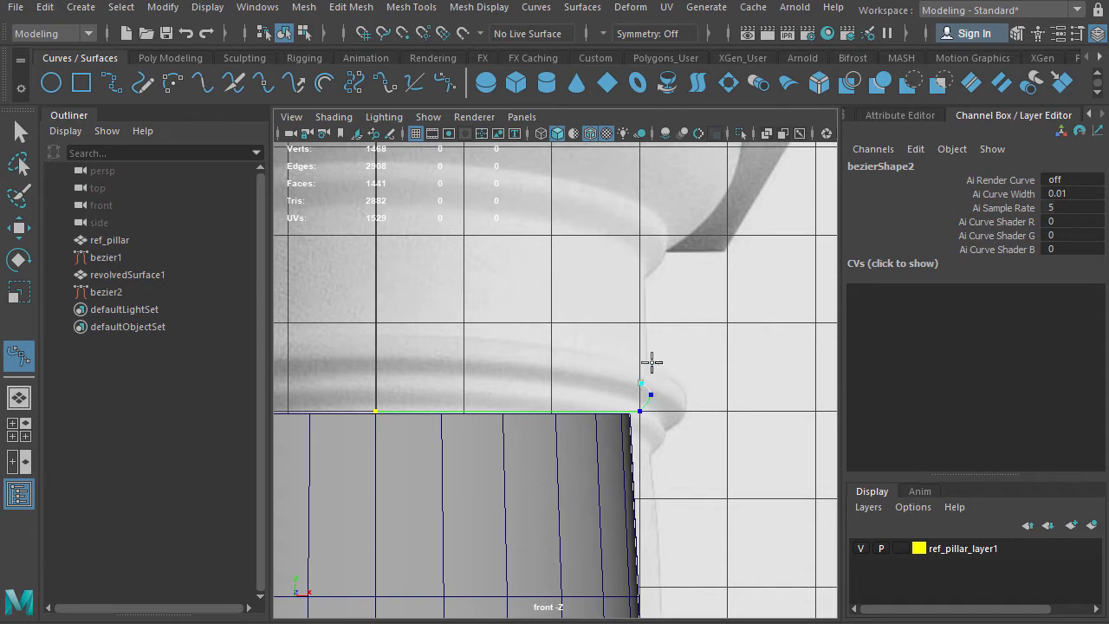
pyautogui.moveTo(657, 371)
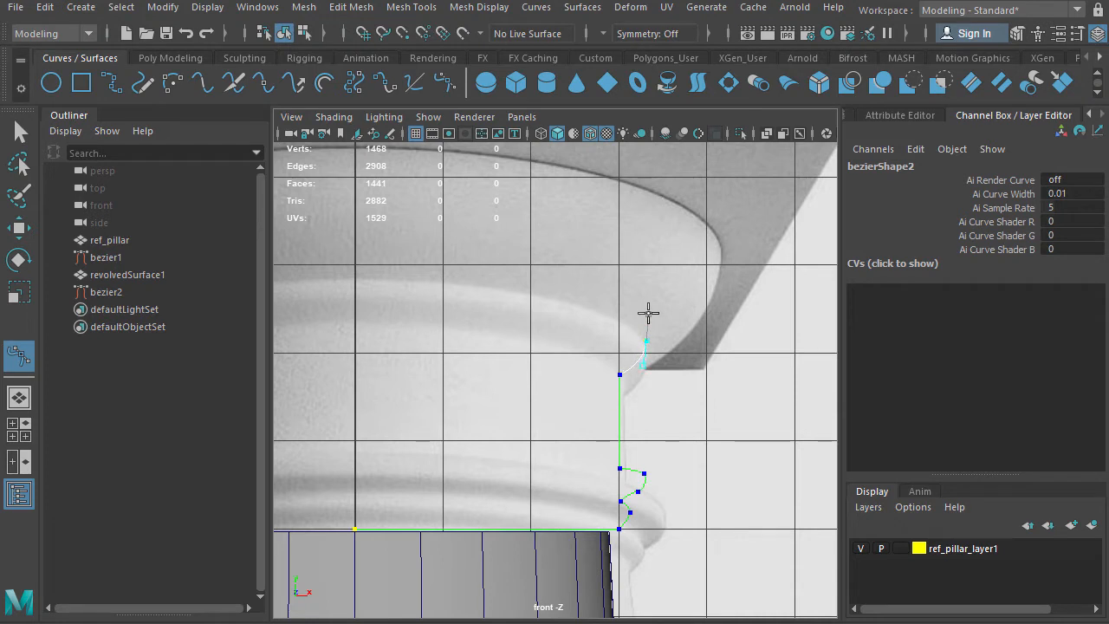
pyautogui.moveTo(700, 308)
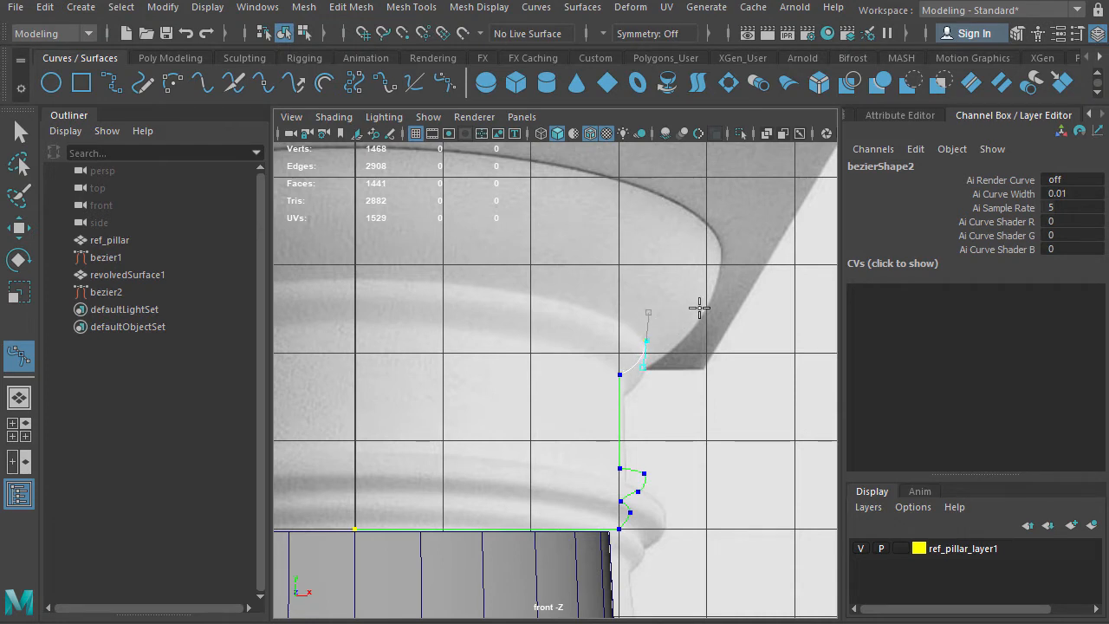
pyautogui.moveTo(657, 332)
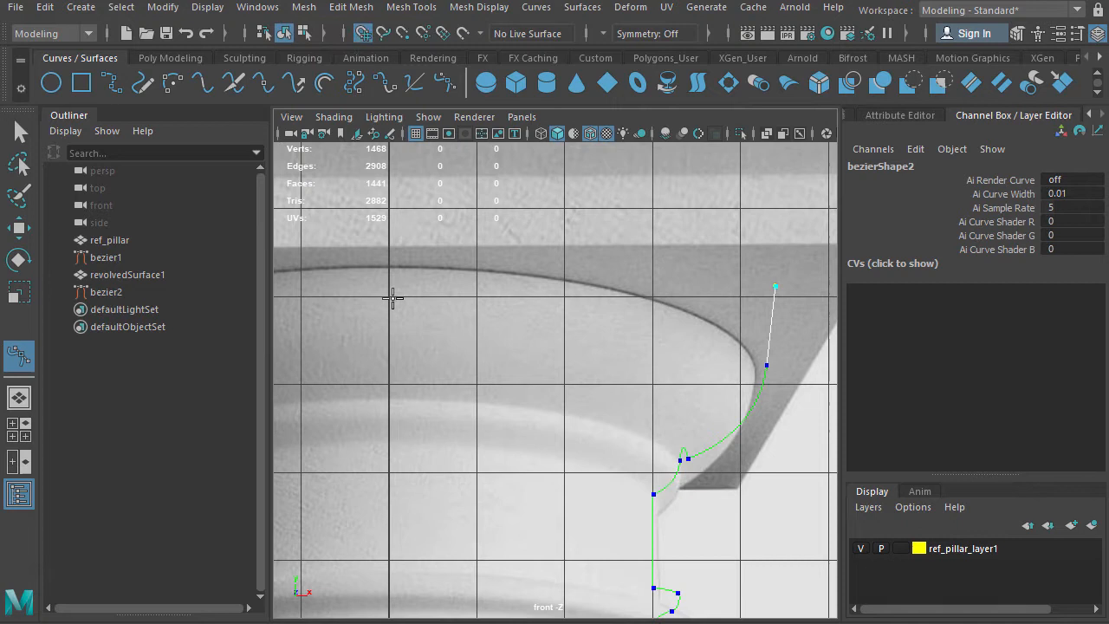
# Step: Finish bezier2 at the capital's top edge and refine its CVs along the flaring capital outline
pyautogui.moveTo(776, 286); pyautogui.dragTo(390, 298)
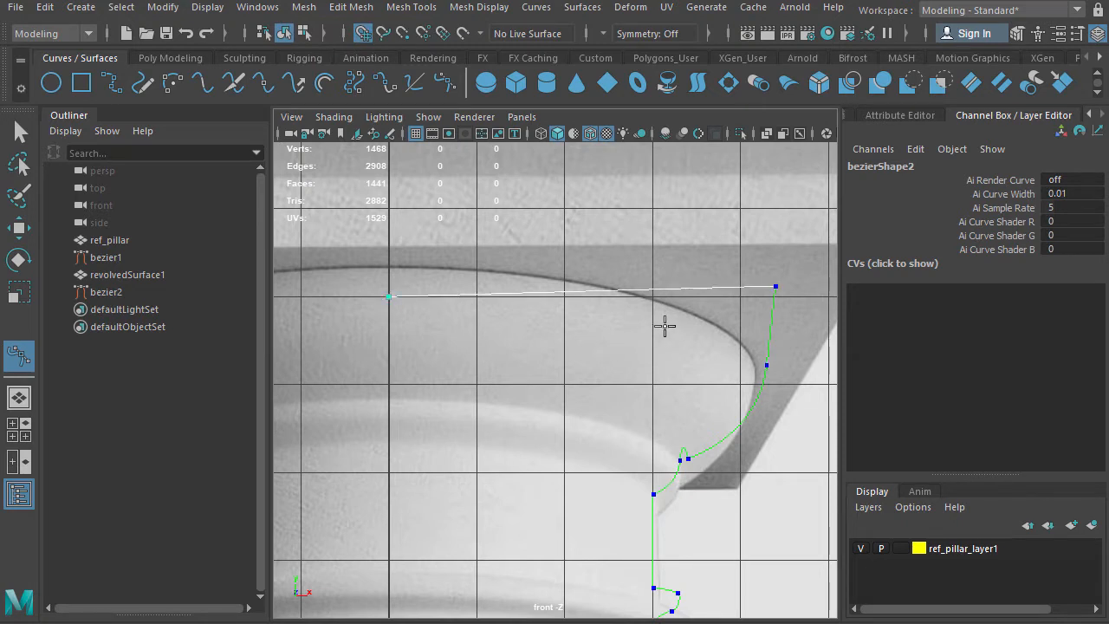
pyautogui.moveTo(752, 302)
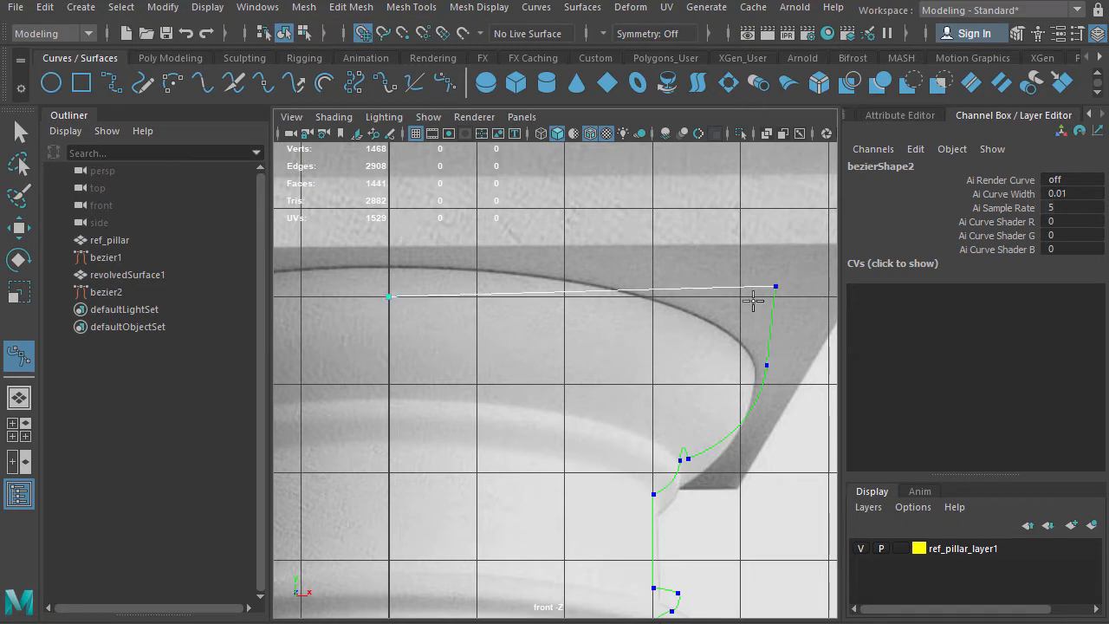
pyautogui.rightClick(771, 287)
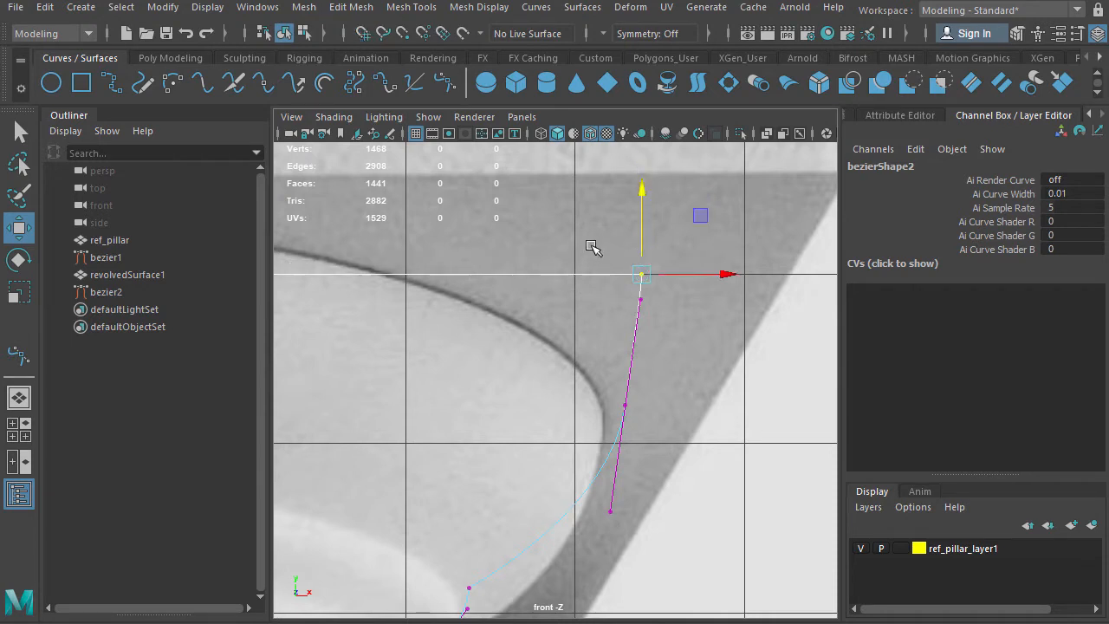
pyautogui.moveTo(655, 187)
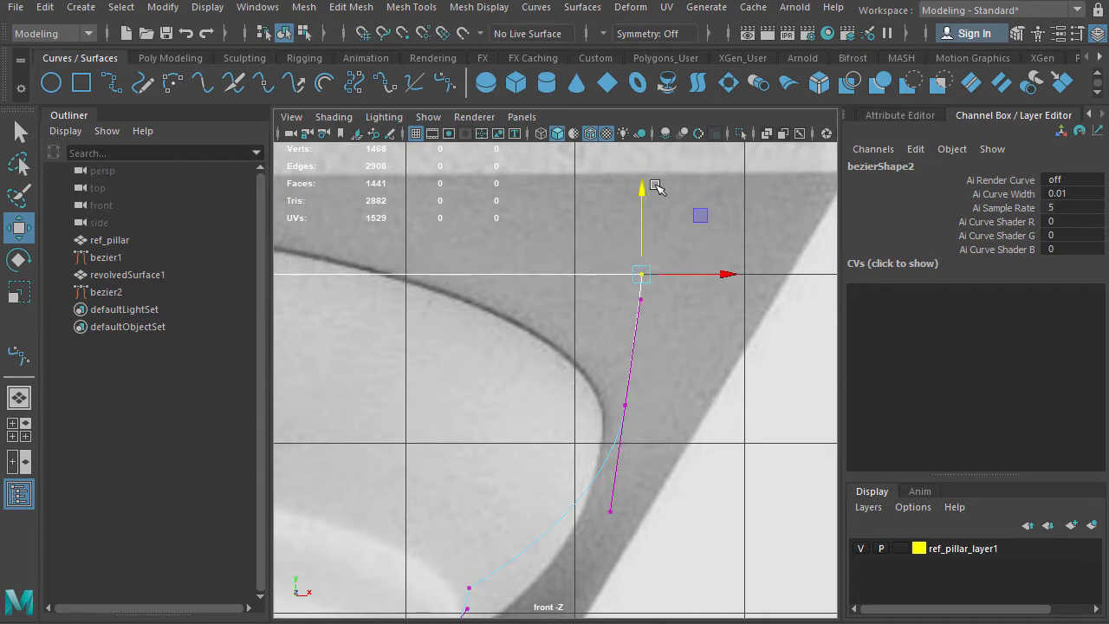
pyautogui.moveTo(582, 281)
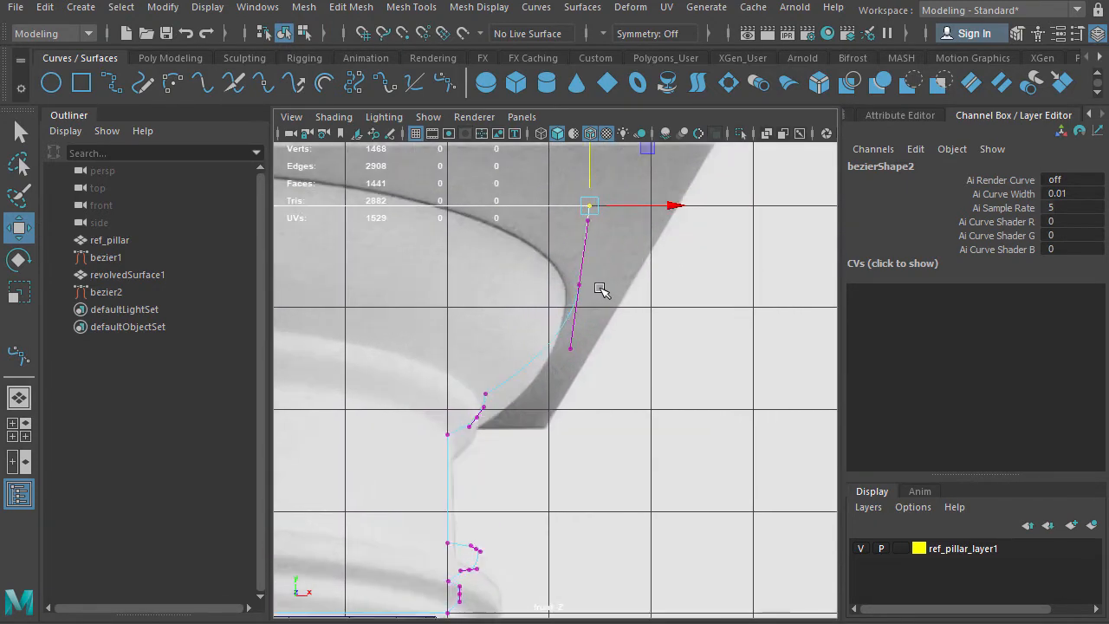
pyautogui.moveTo(589, 206); pyautogui.dragTo(570, 348)
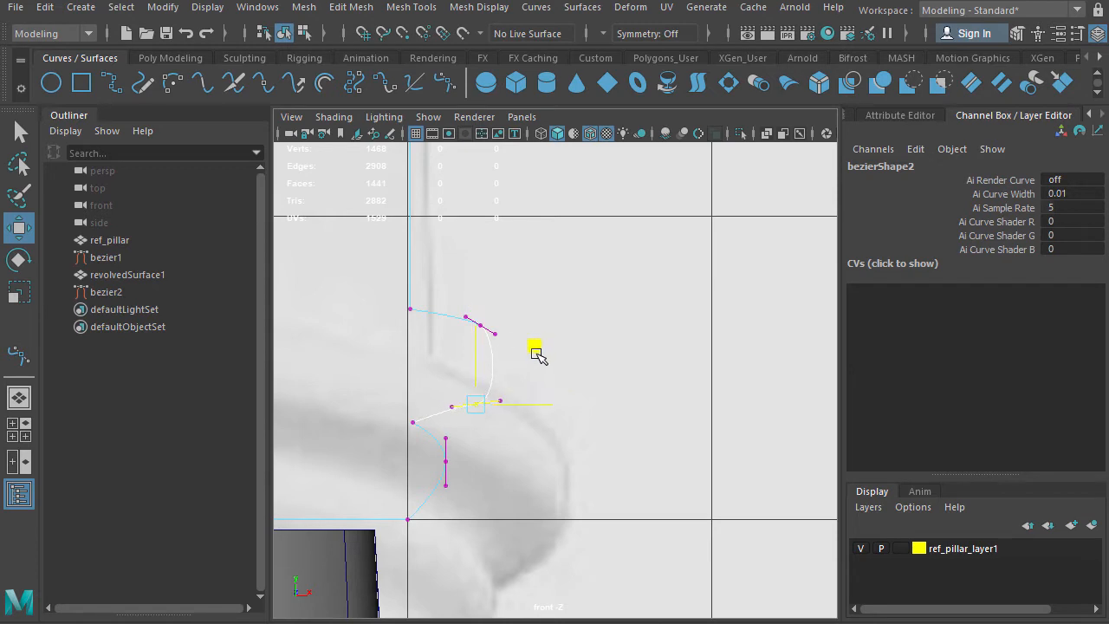
pyautogui.click(474, 404)
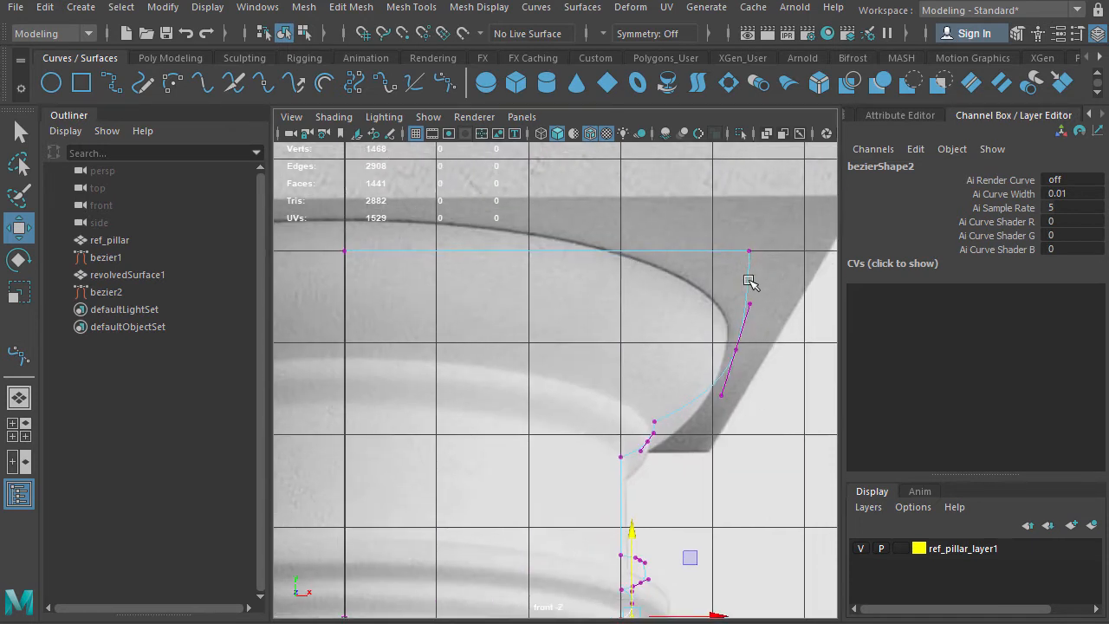
# Step: Revolve bezier2 into revolvedSurface2, the shaft-and-capital mesh seated on the column
pyautogui.rightClick(749, 281)
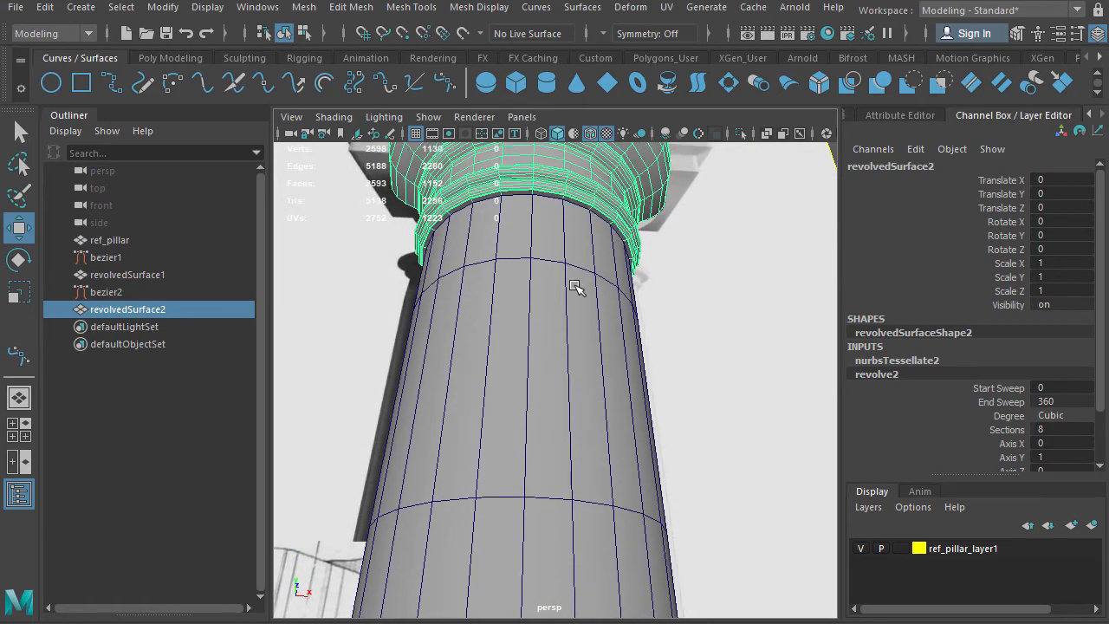
pyautogui.moveTo(575, 286); pyautogui.dragTo(620, 336)
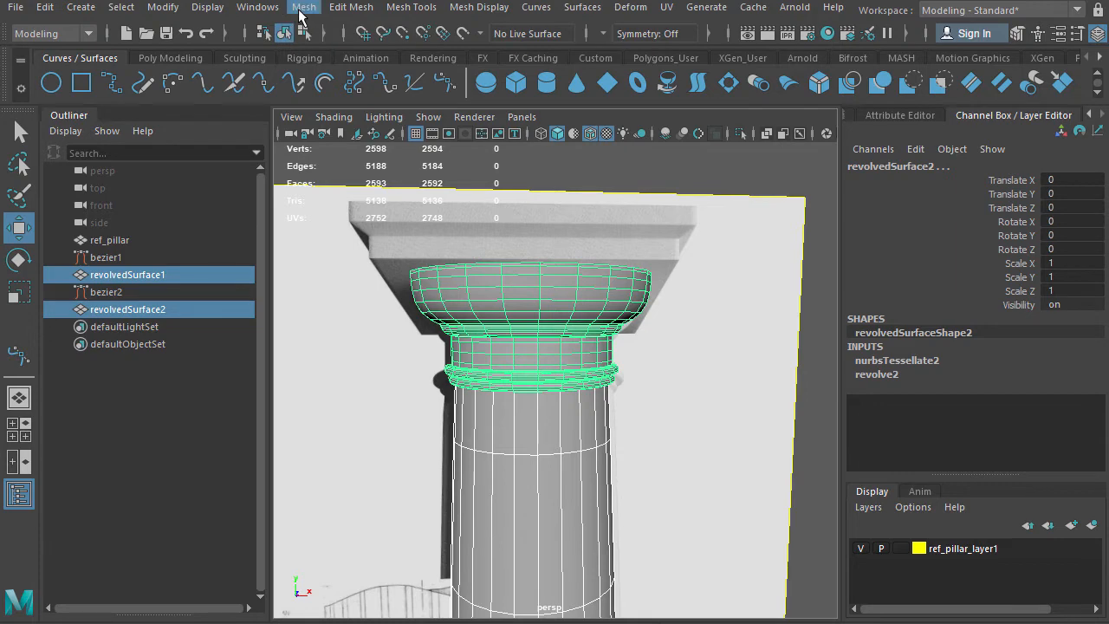
# Step: Combine revolvedSurface1 and revolvedSurface2 into one mesh, revolvedSurface3
pyautogui.click(303, 7)
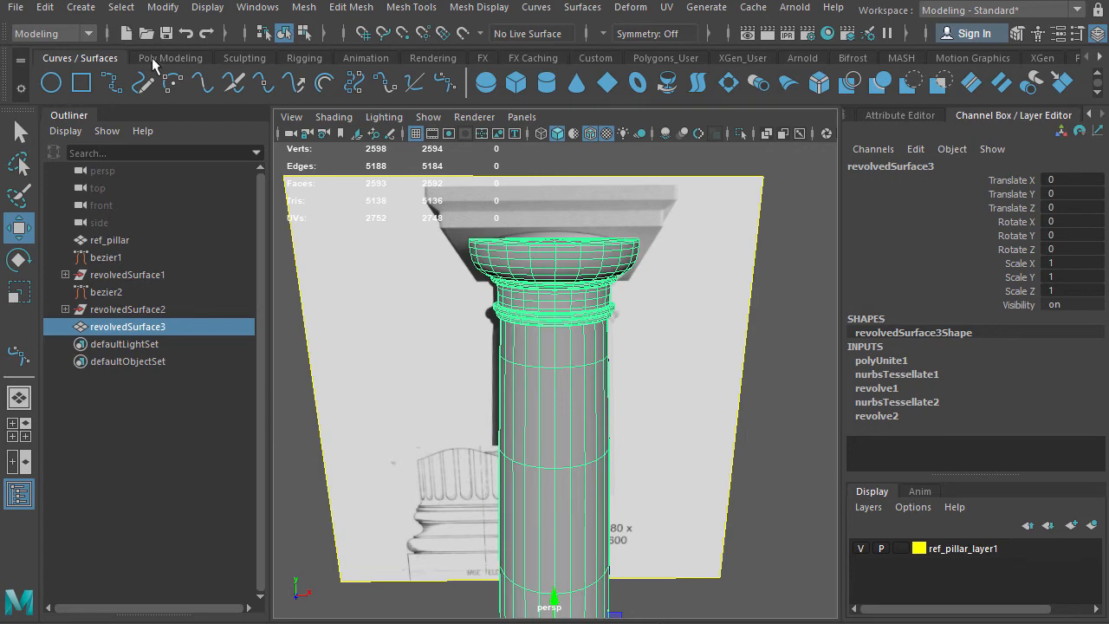
pyautogui.click(170, 57)
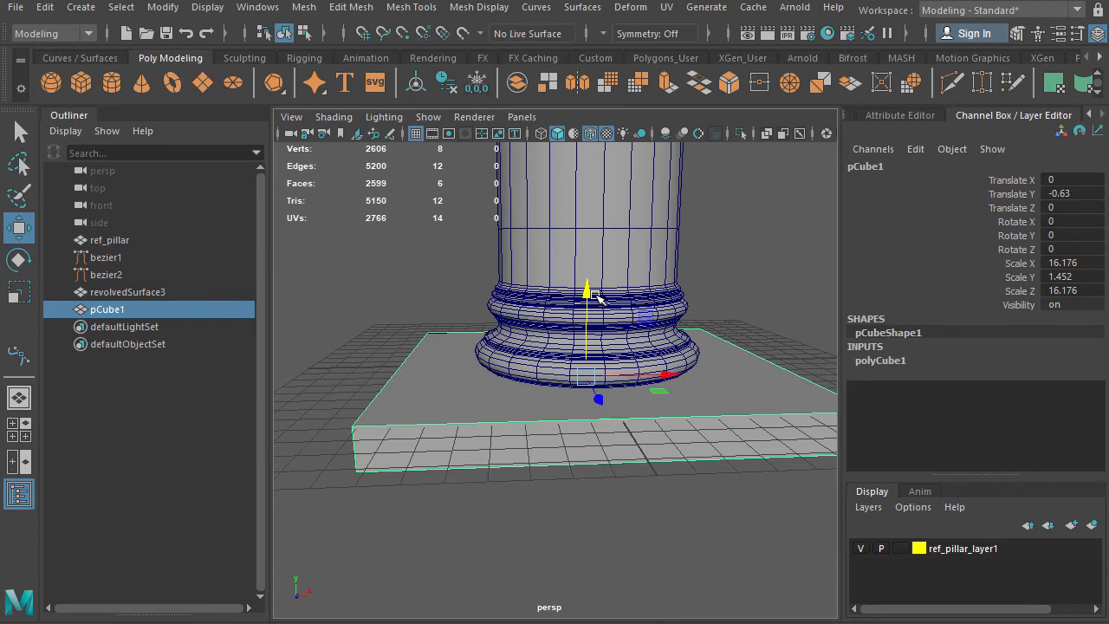
# Step: Position poly cubes pCube1 and pCube2 as plinth and abacus, checking in front and perspective views
pyautogui.press('space')
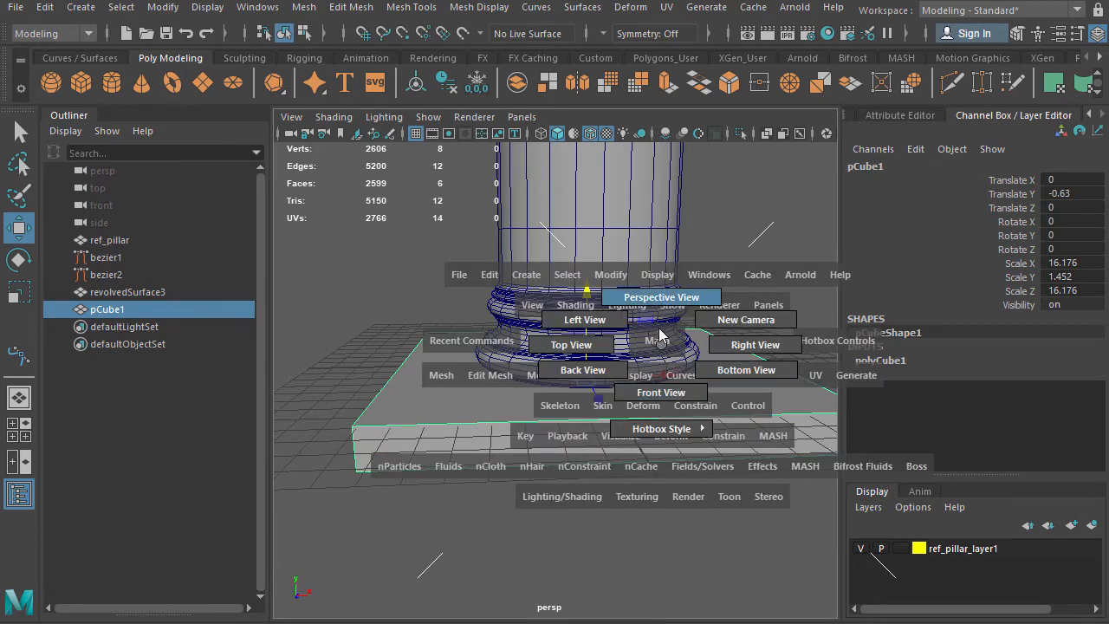
pyautogui.moveTo(660, 392)
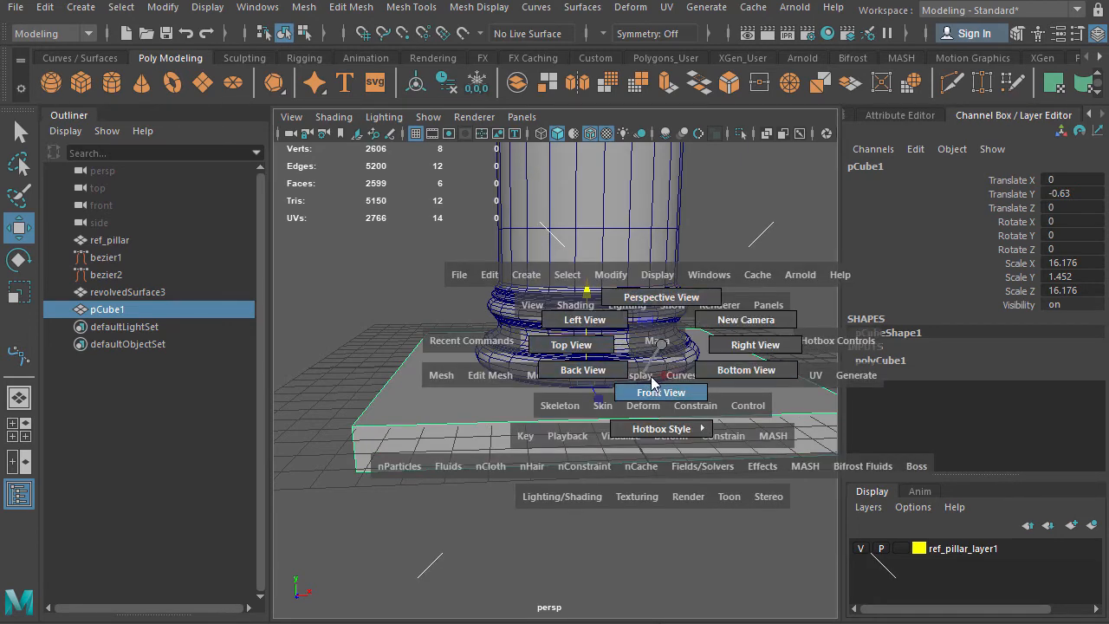
pyautogui.click(662, 392)
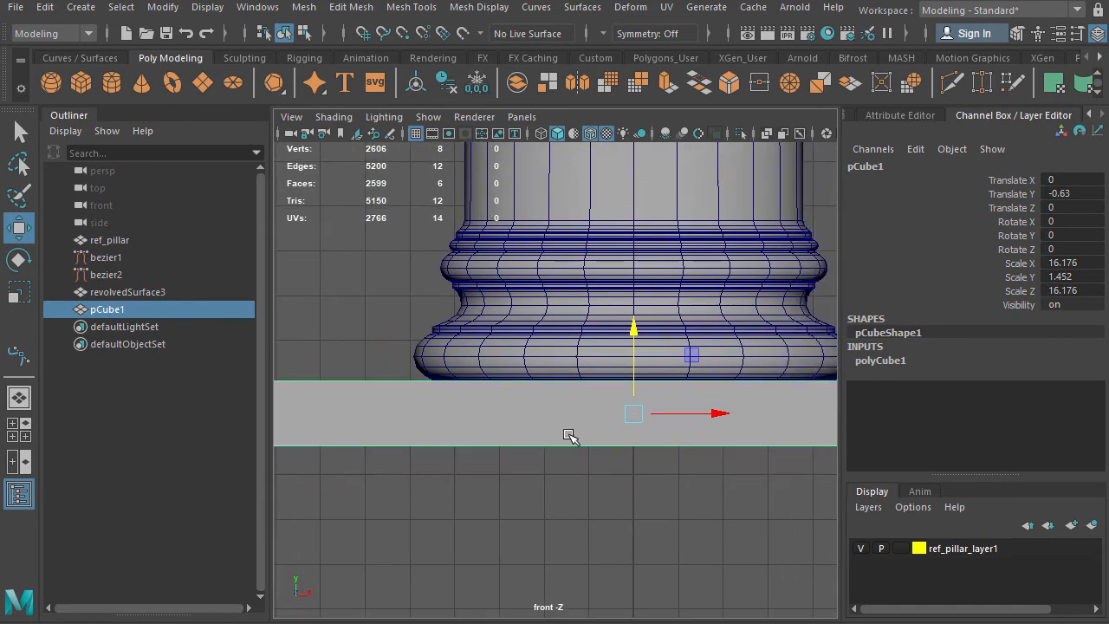
pyautogui.press('space')
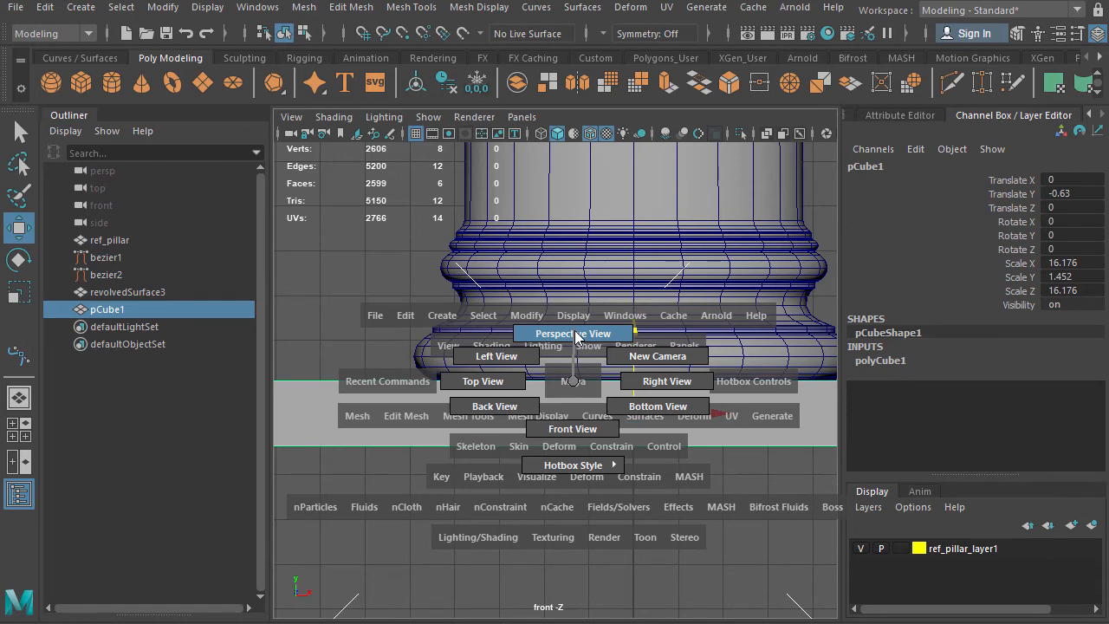
pyautogui.click(572, 333)
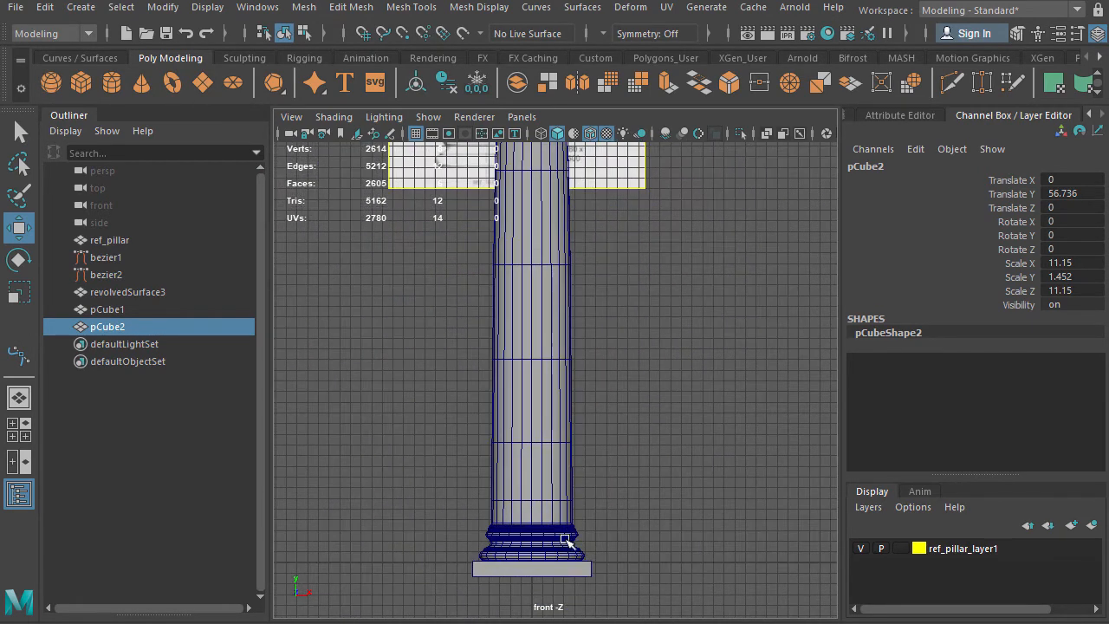
# Step: Merge revolvedSurface3, pCube1 and pCube2 into one mesh, pCube3, with Mesh > Combine
pyautogui.click(107, 309)
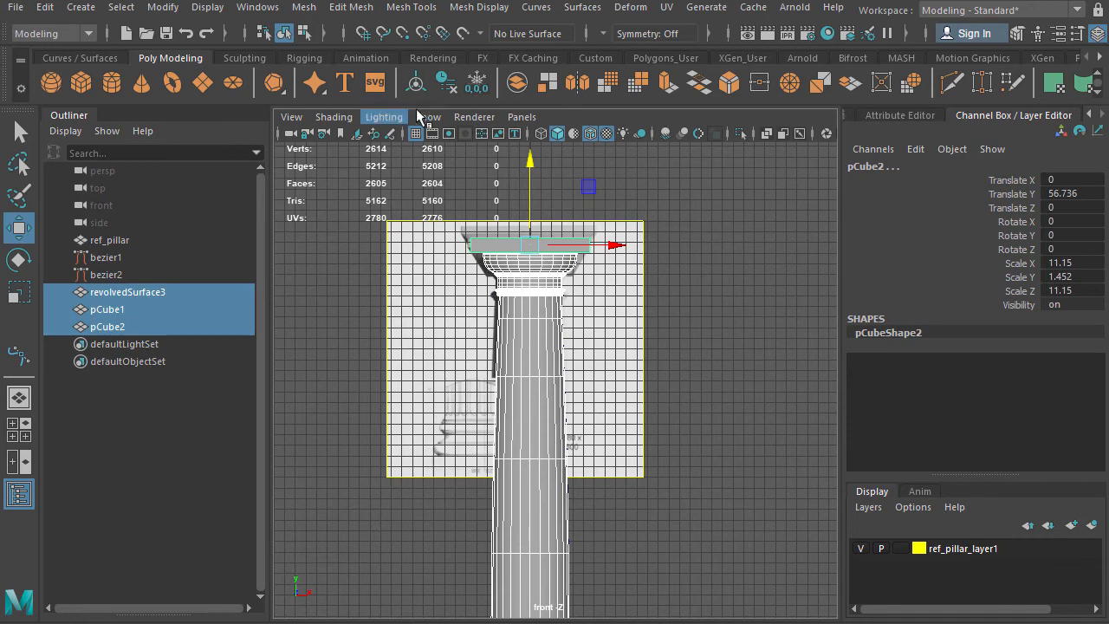
pyautogui.click(304, 7)
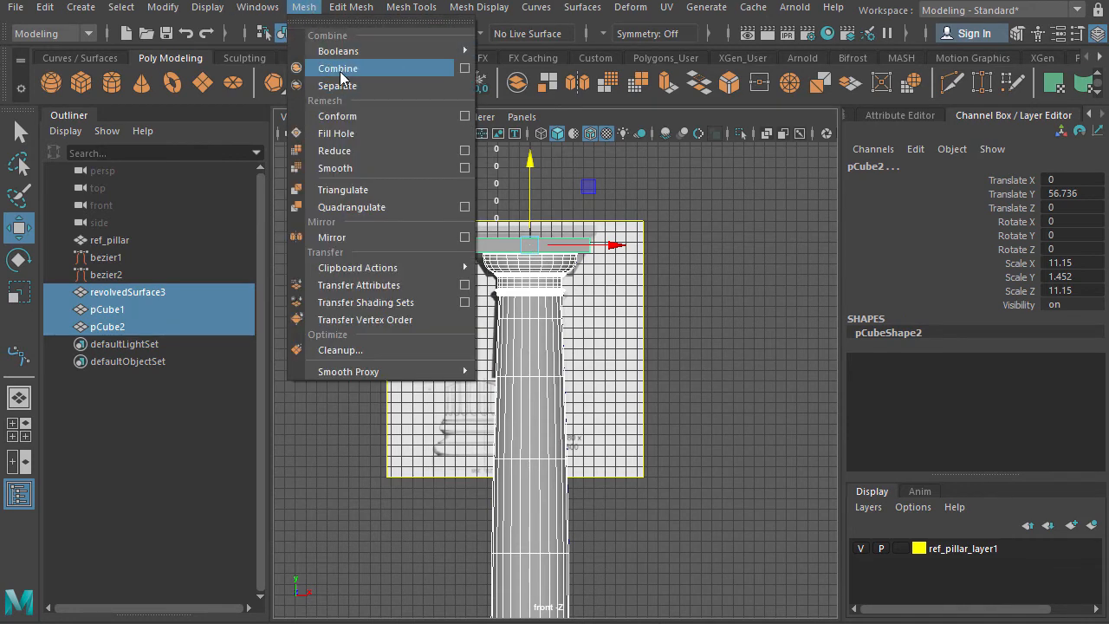
pyautogui.click(336, 70)
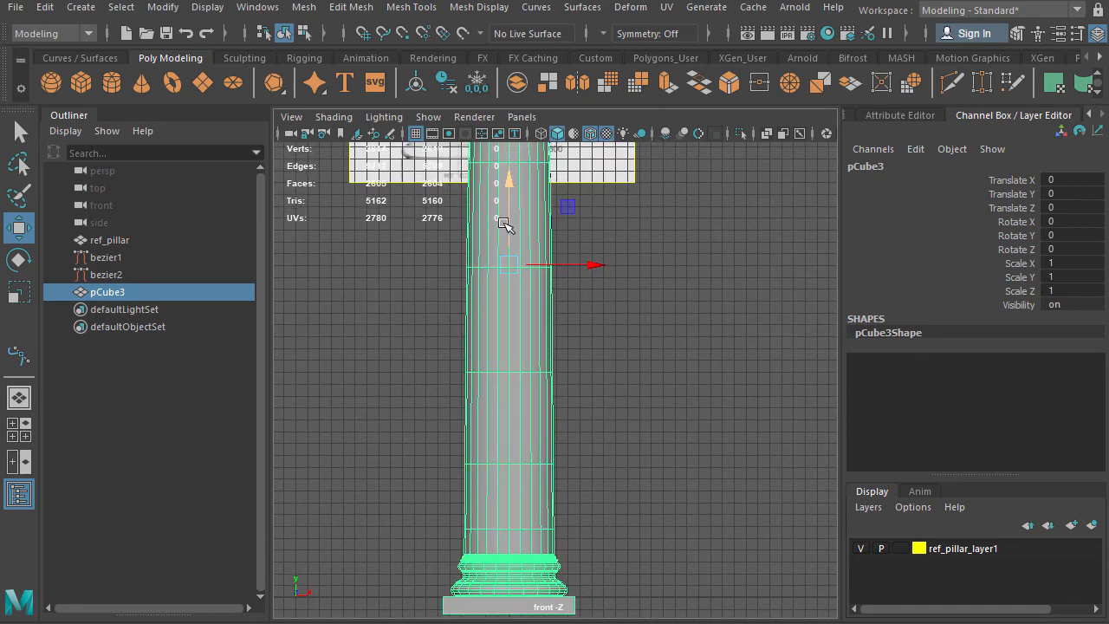
# Step: Move pCube3 up to Translate Y 1.358 so the plinth rests on the grid, pivot at the bottom
pyautogui.moveTo(510, 182); pyautogui.dragTo(510, 156)
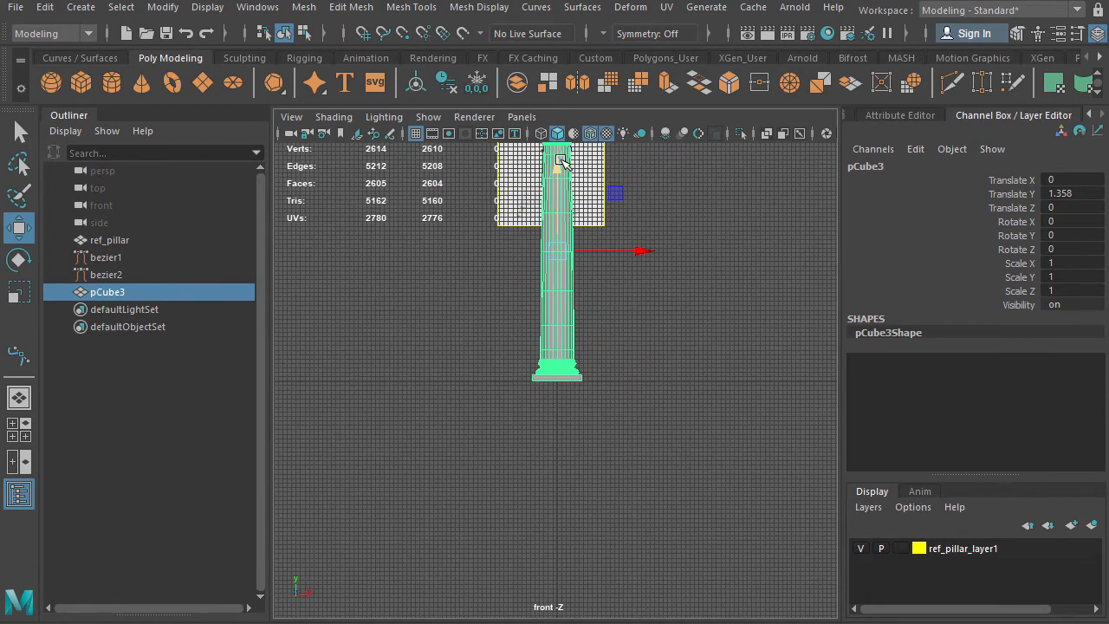
pyautogui.scroll(-3)
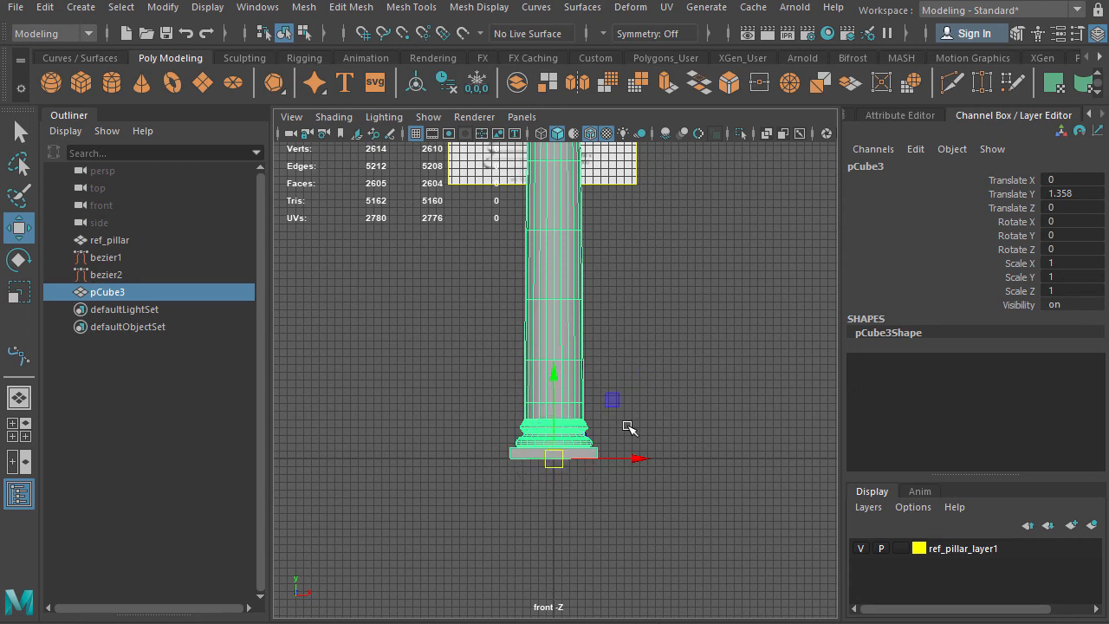
pyautogui.moveTo(648, 343)
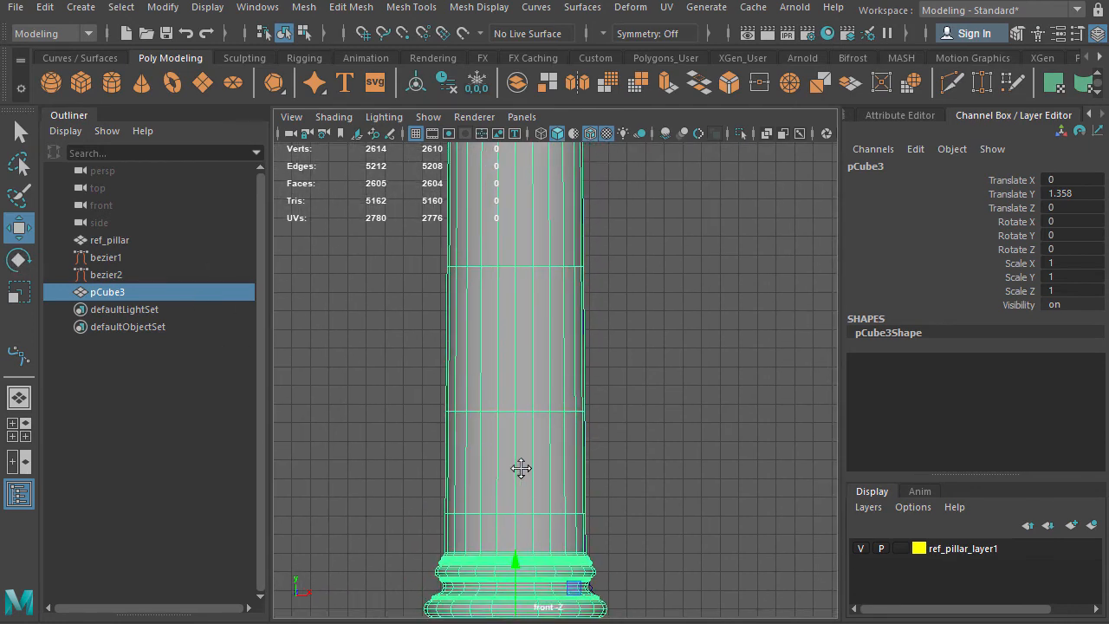
pyautogui.scroll(-3)
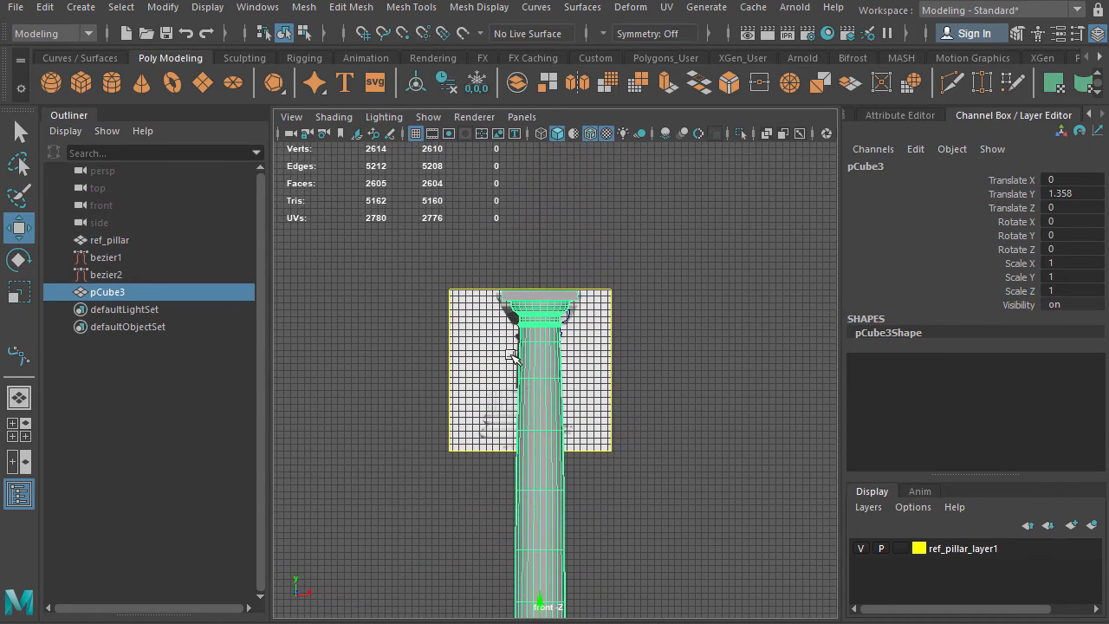
pyautogui.click(109, 239)
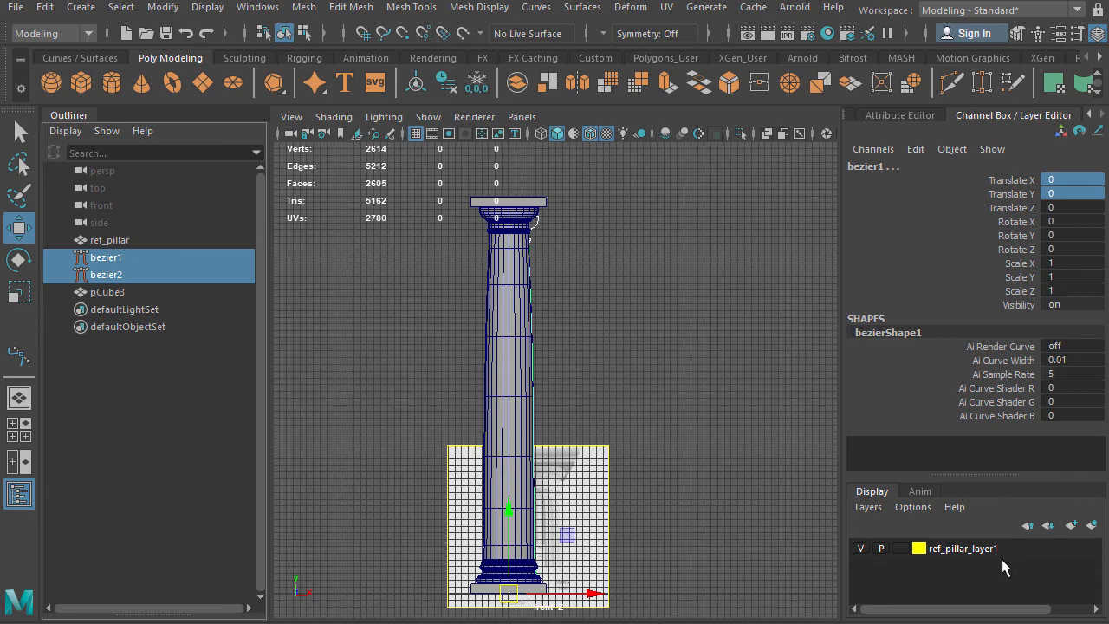
pyautogui.moveTo(1090, 524)
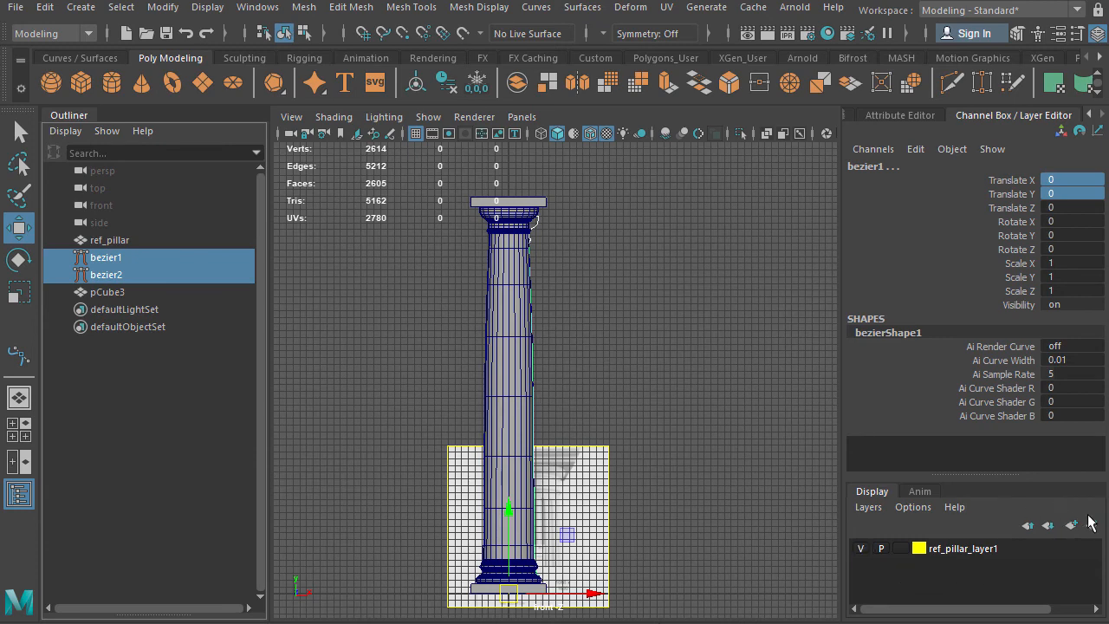
# Step: Put bezier1 and bezier2 on a new layer named curves_layer1 and hide it
pyautogui.click(1070, 523)
pyautogui.write('curves_layer1')
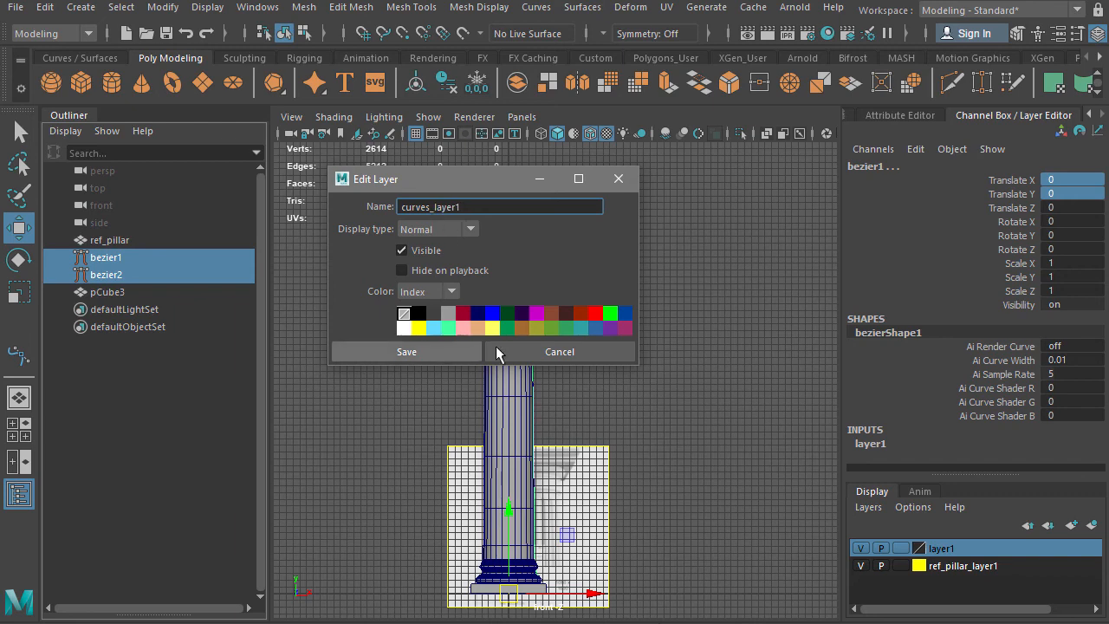
pyautogui.click(405, 350)
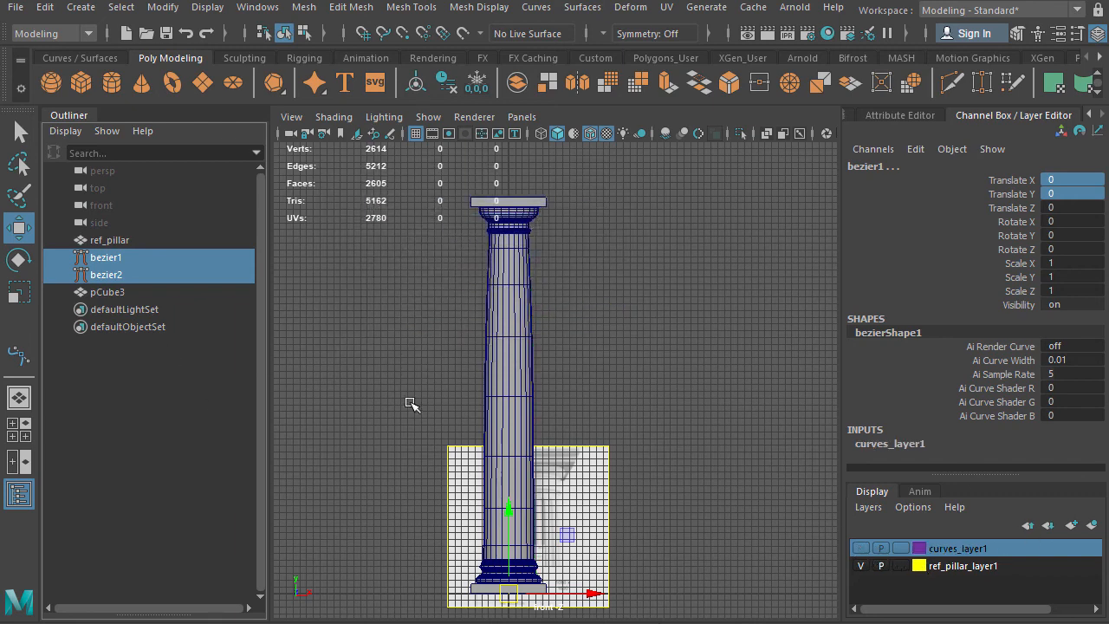
pyautogui.click(107, 291)
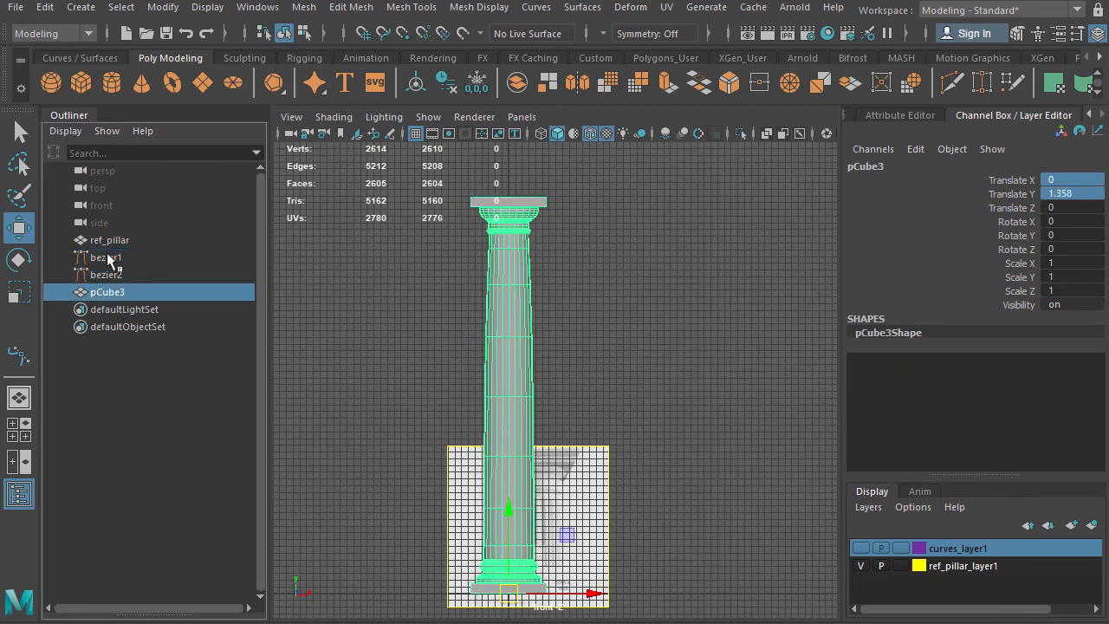
# Step: Hide and lock the reference layer, then rename pCube3 to 'pillar'
pyautogui.click(109, 239)
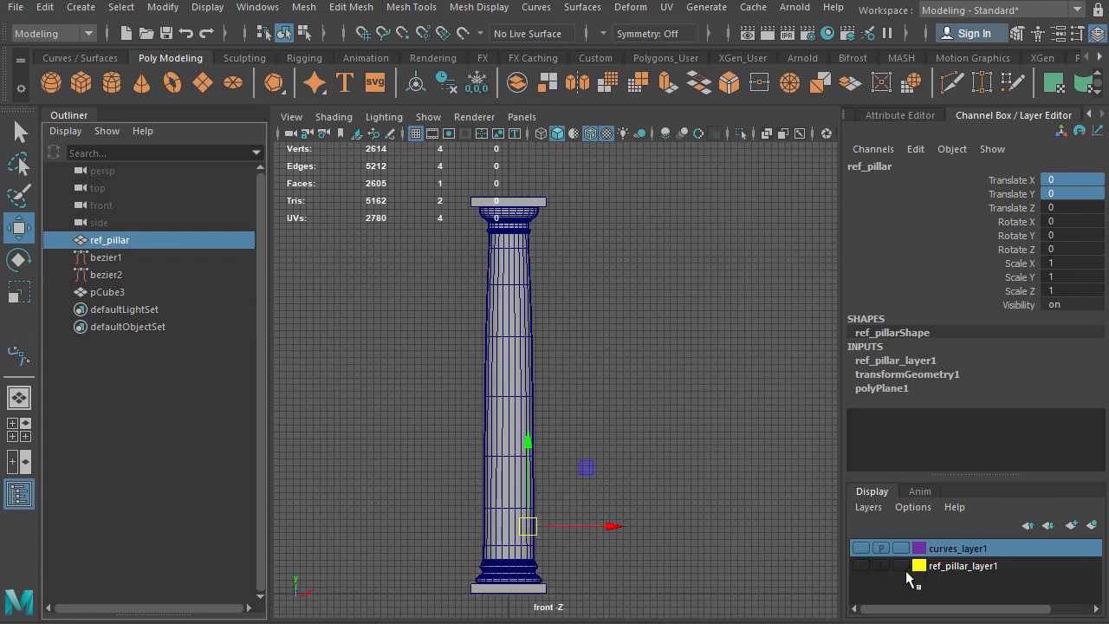
pyautogui.click(899, 565)
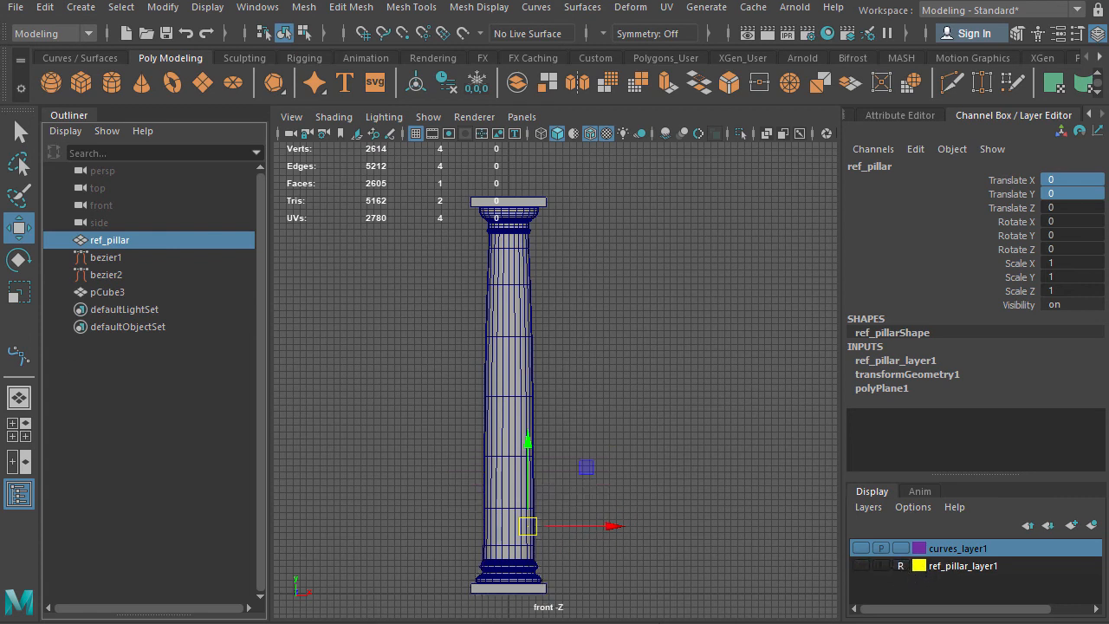
pyautogui.moveTo(102, 312)
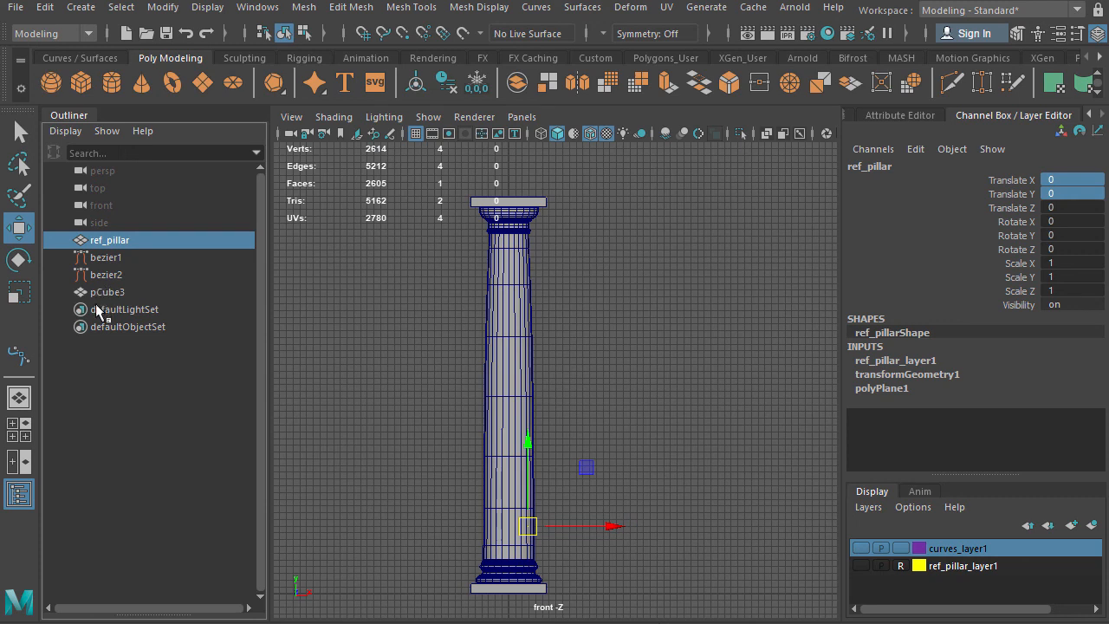
pyautogui.doubleClick(108, 291)
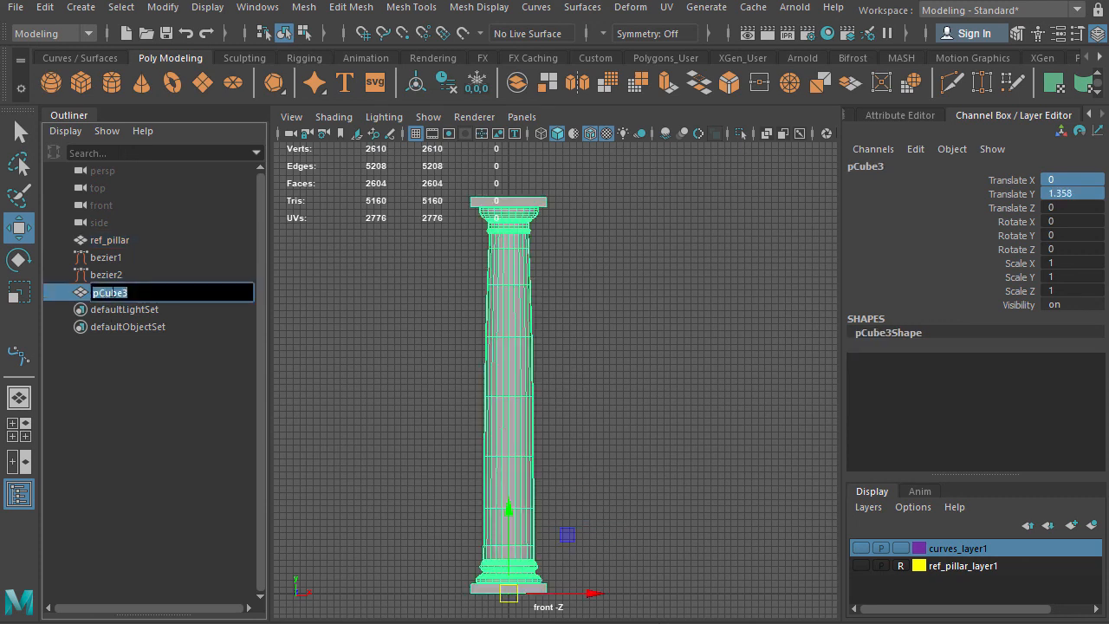
pyautogui.write('pillar')
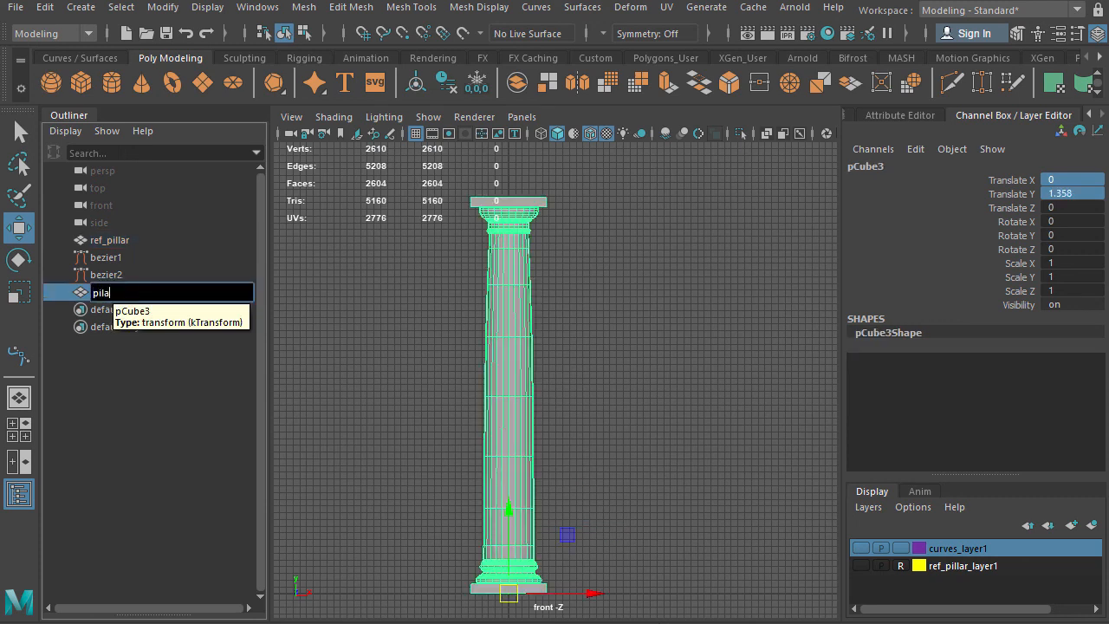